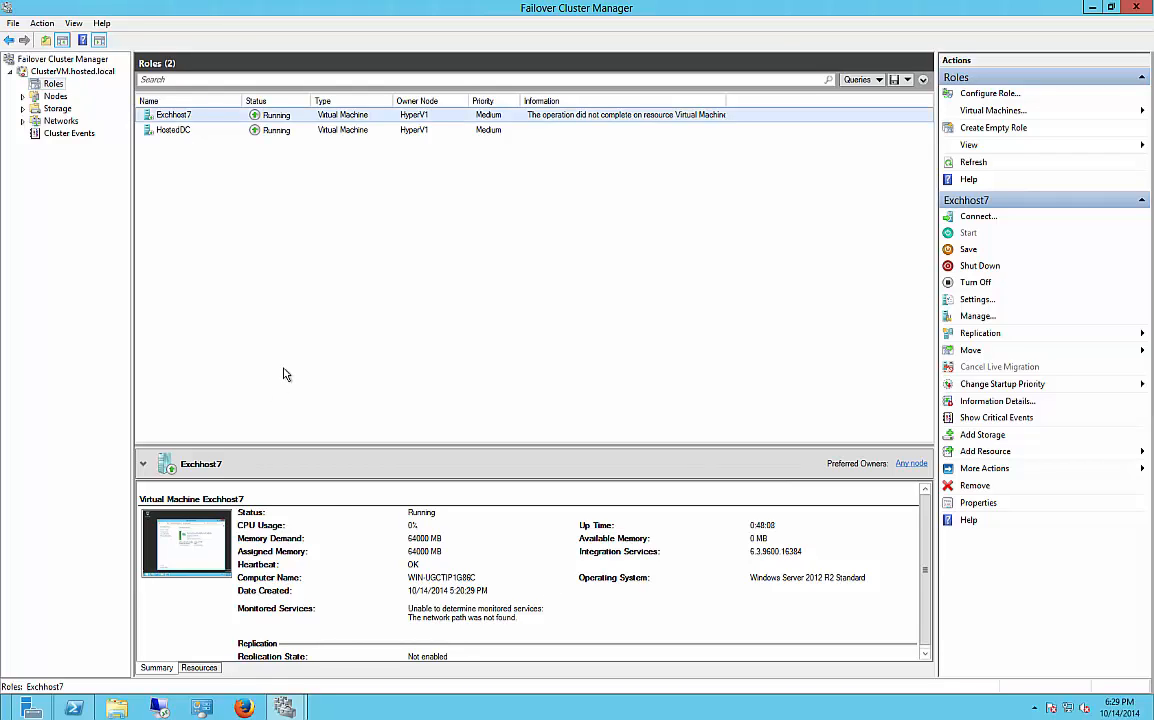
pyautogui.moveTo(365, 235)
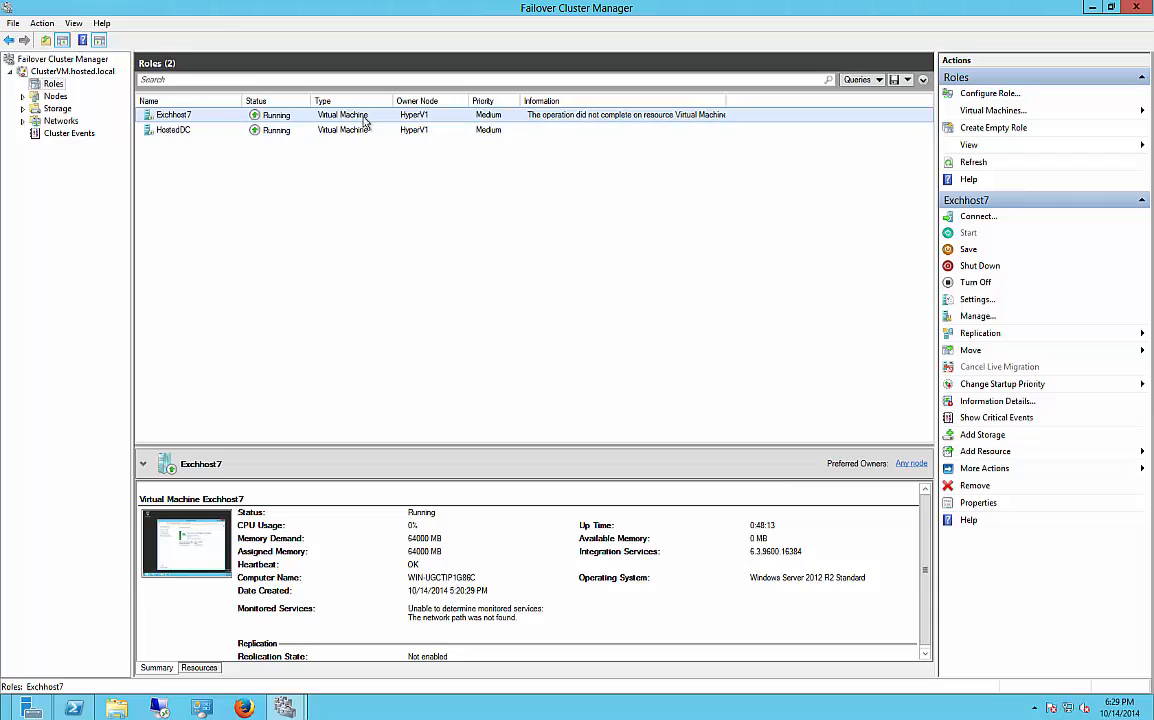
pyautogui.moveTo(500, 128)
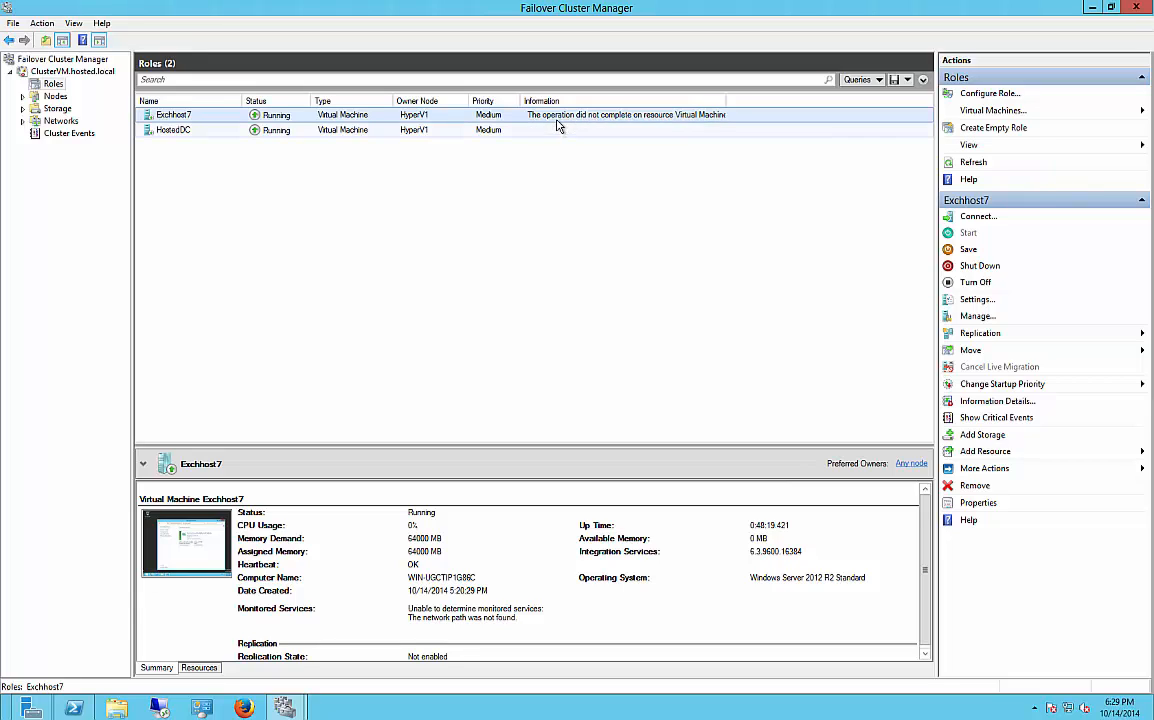
pyautogui.moveTo(575, 119)
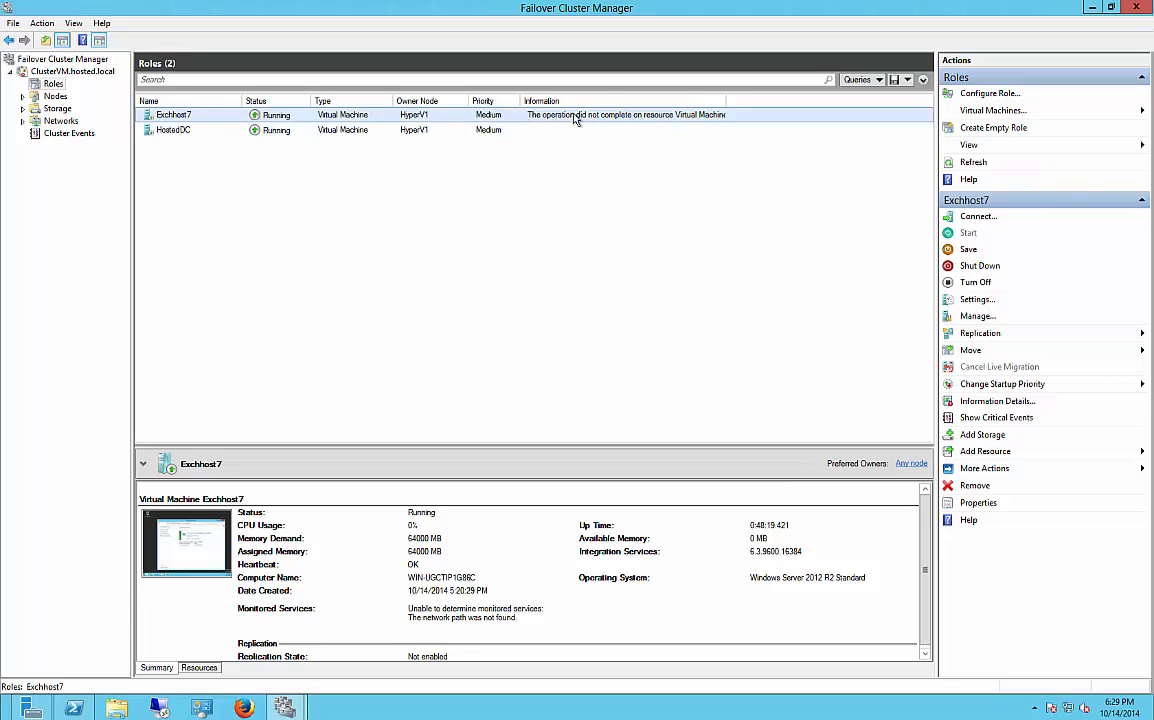
pyautogui.moveTo(531, 204)
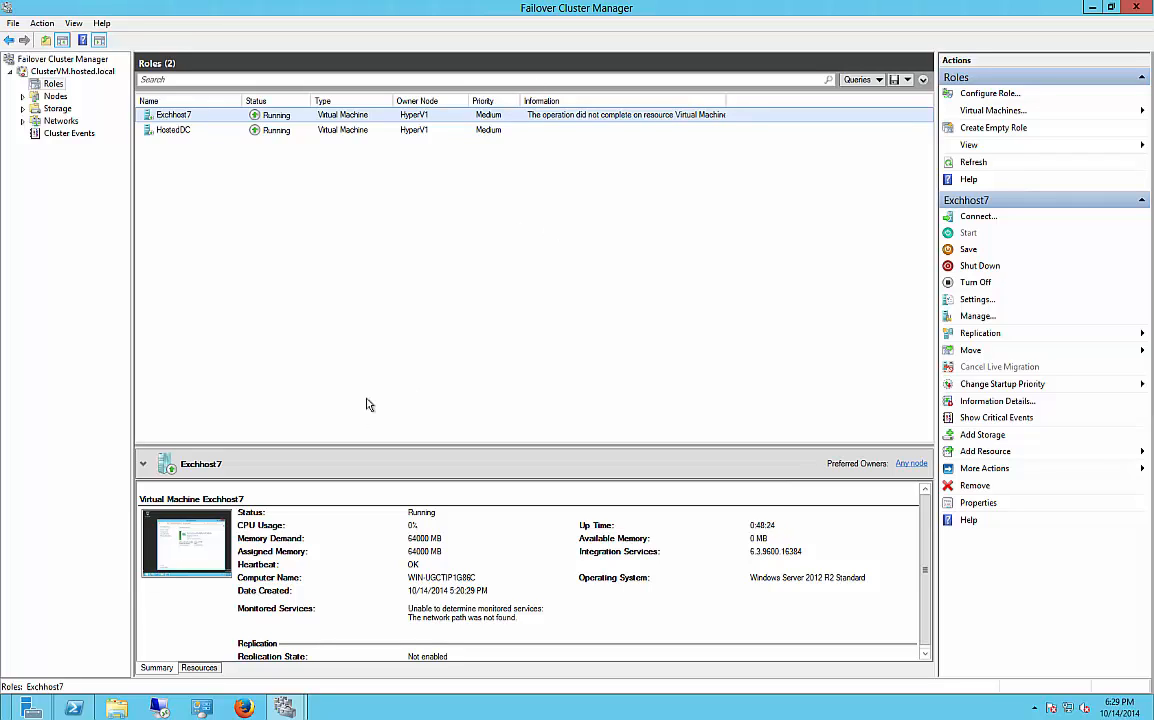
pyautogui.moveTo(370, 410)
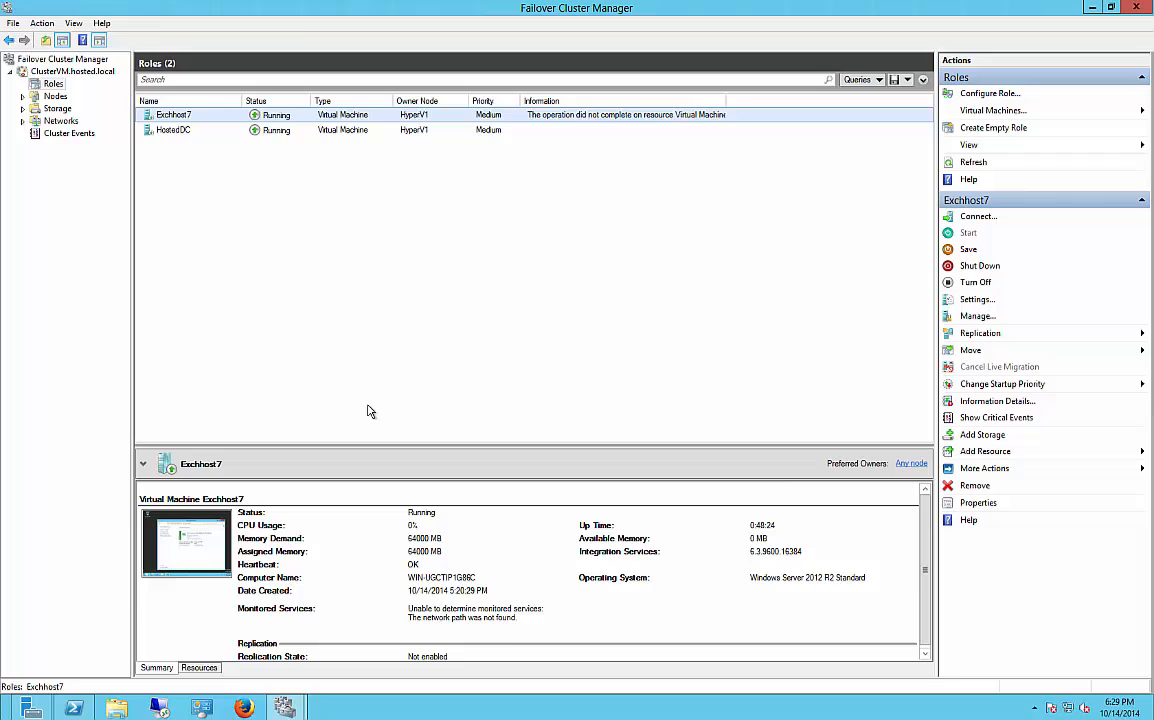
pyautogui.moveTo(390, 615)
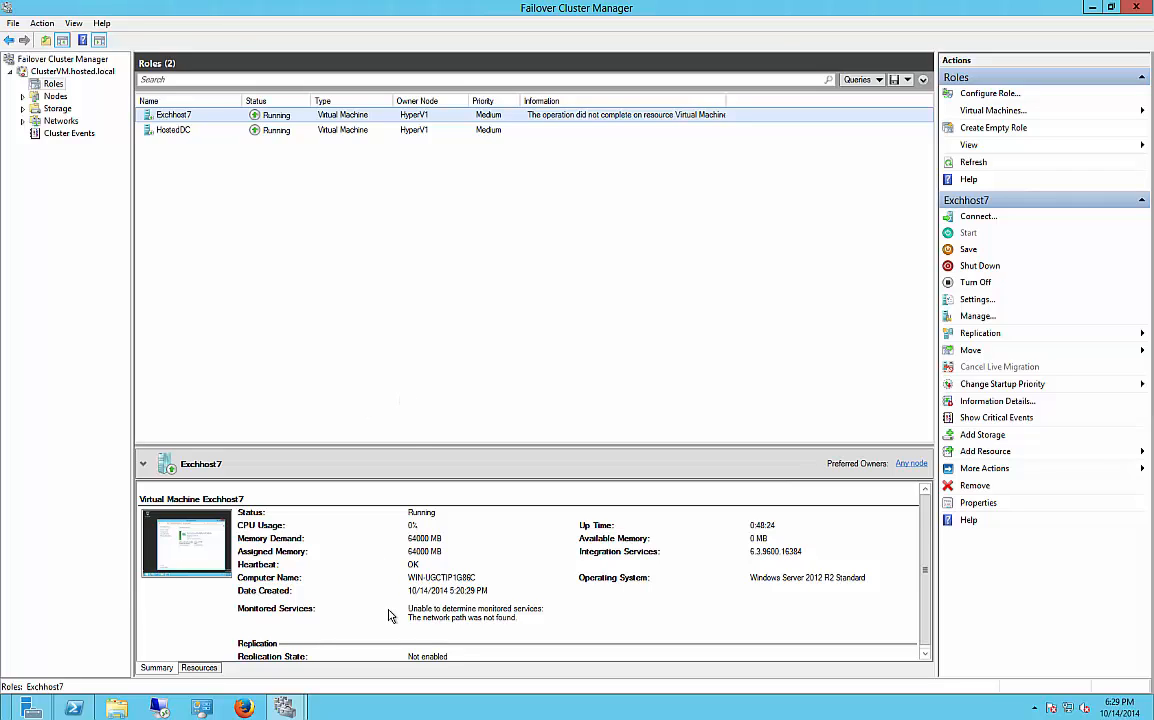
pyautogui.moveTo(410, 402)
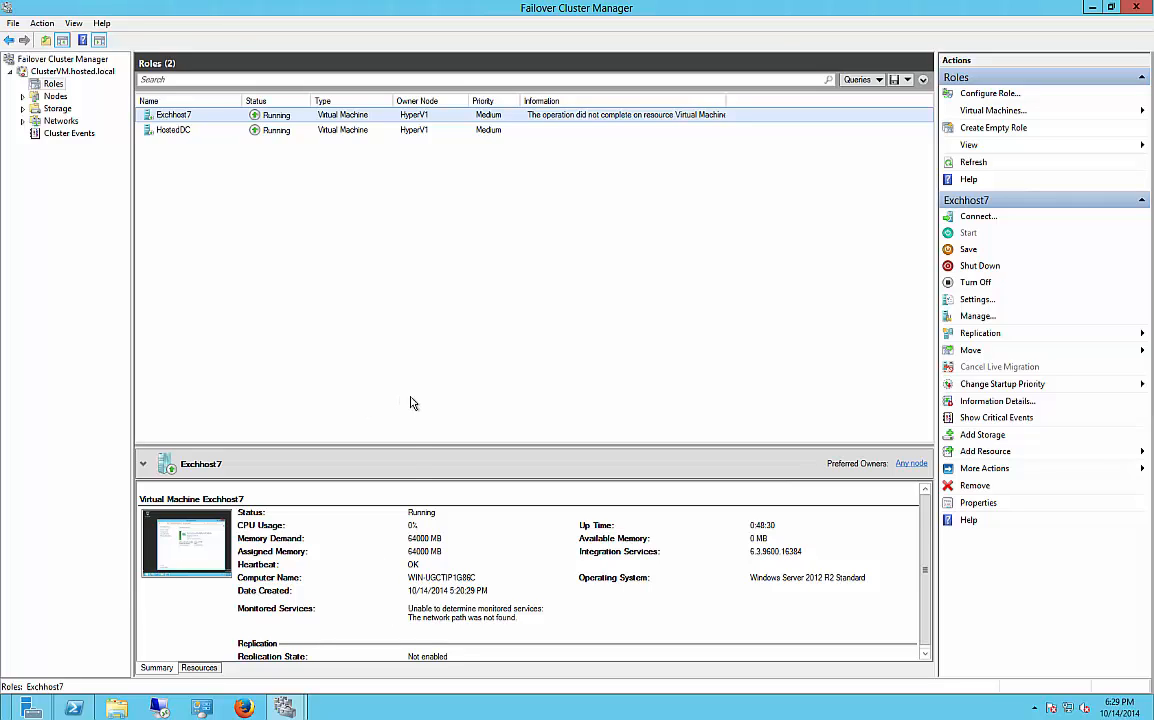
pyautogui.moveTo(697, 196)
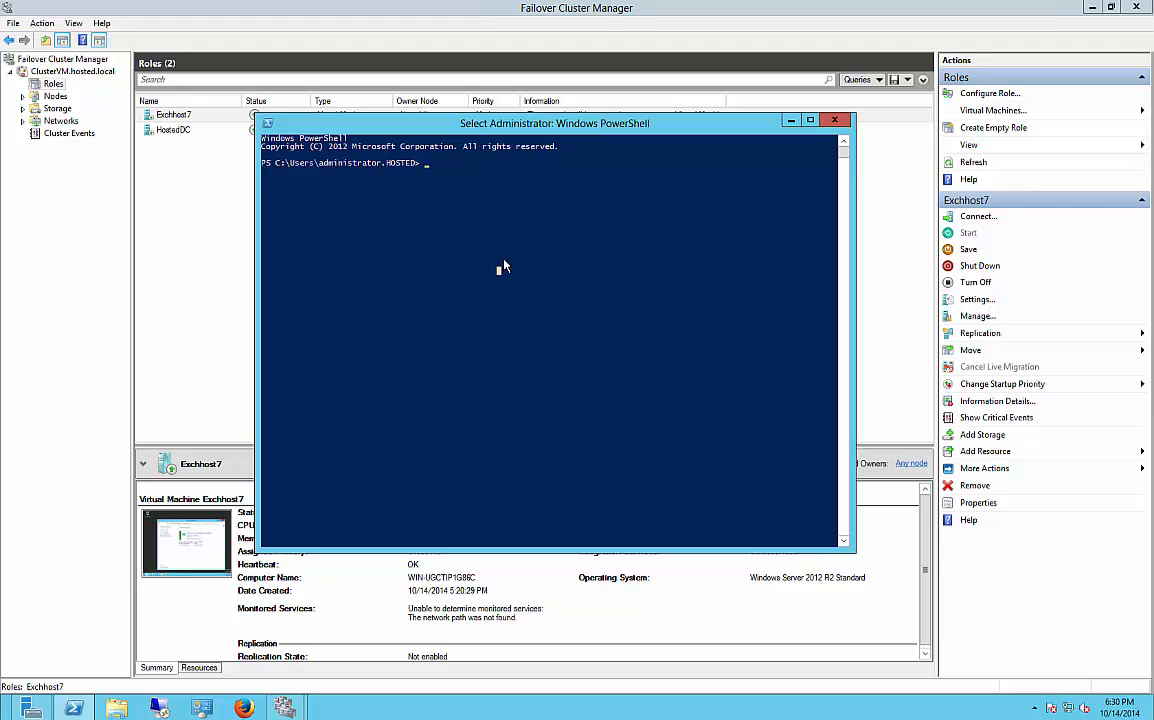
# Launch Telnet sessions to hyperv1 and then localhost from Windows PowerShell
pyautogui.write('telnet')
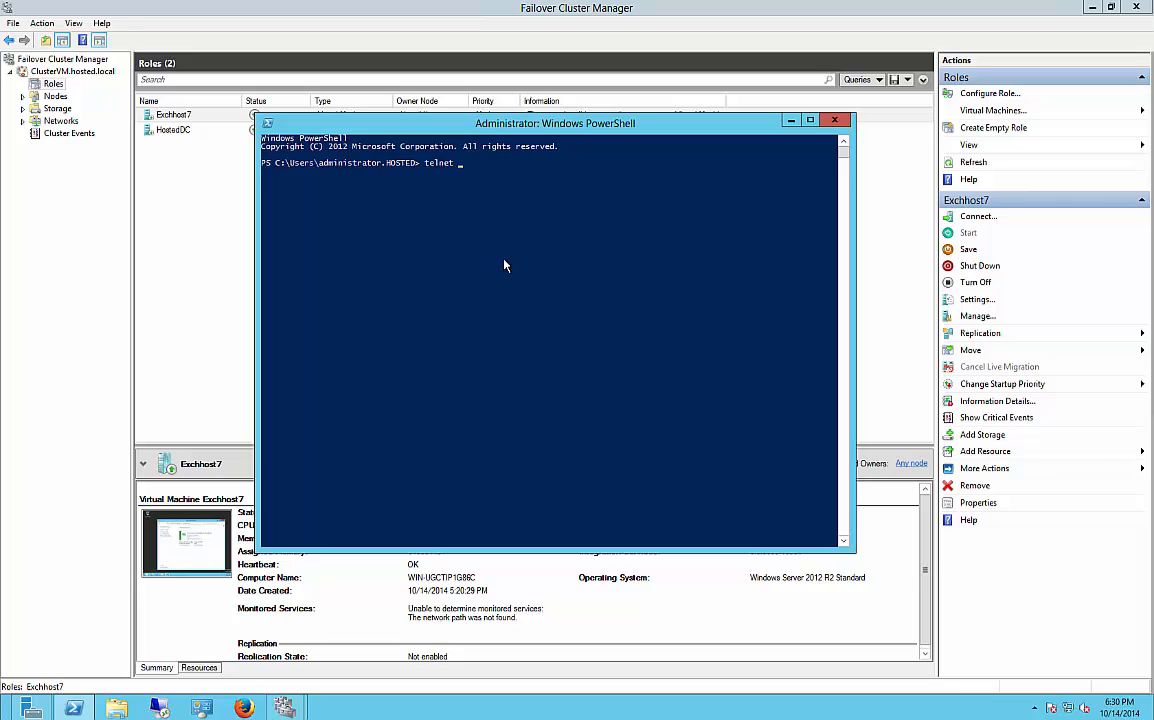
pyautogui.write('hyper')
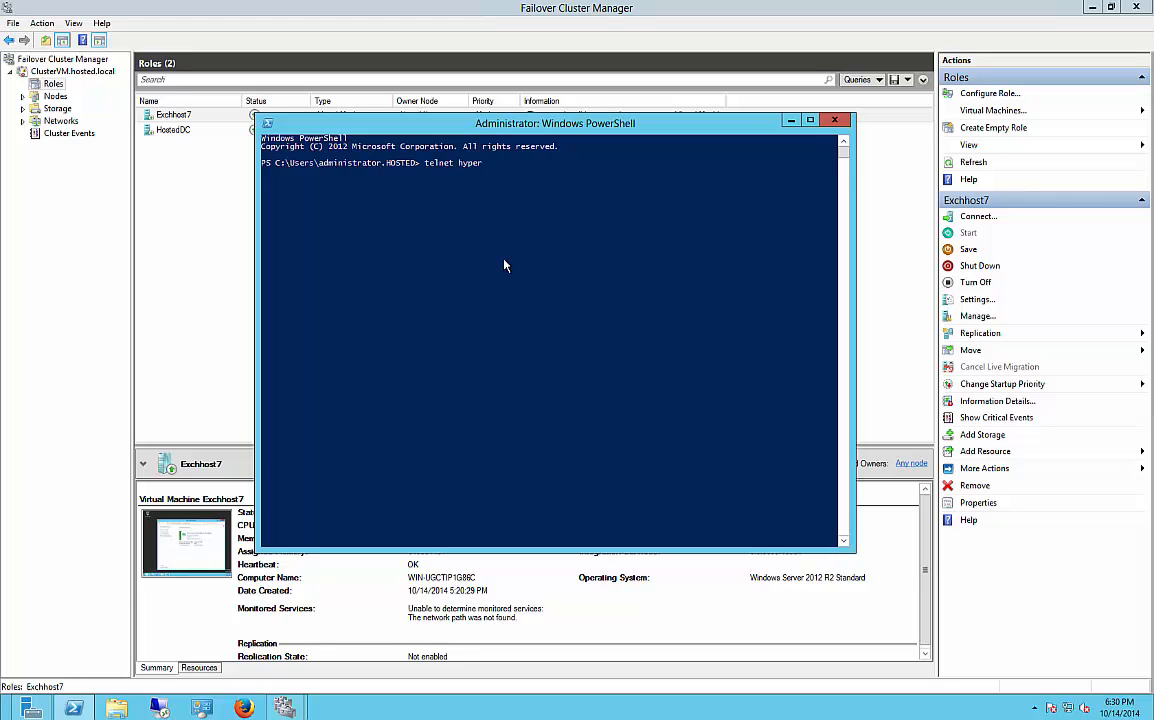
pyautogui.write('v1')
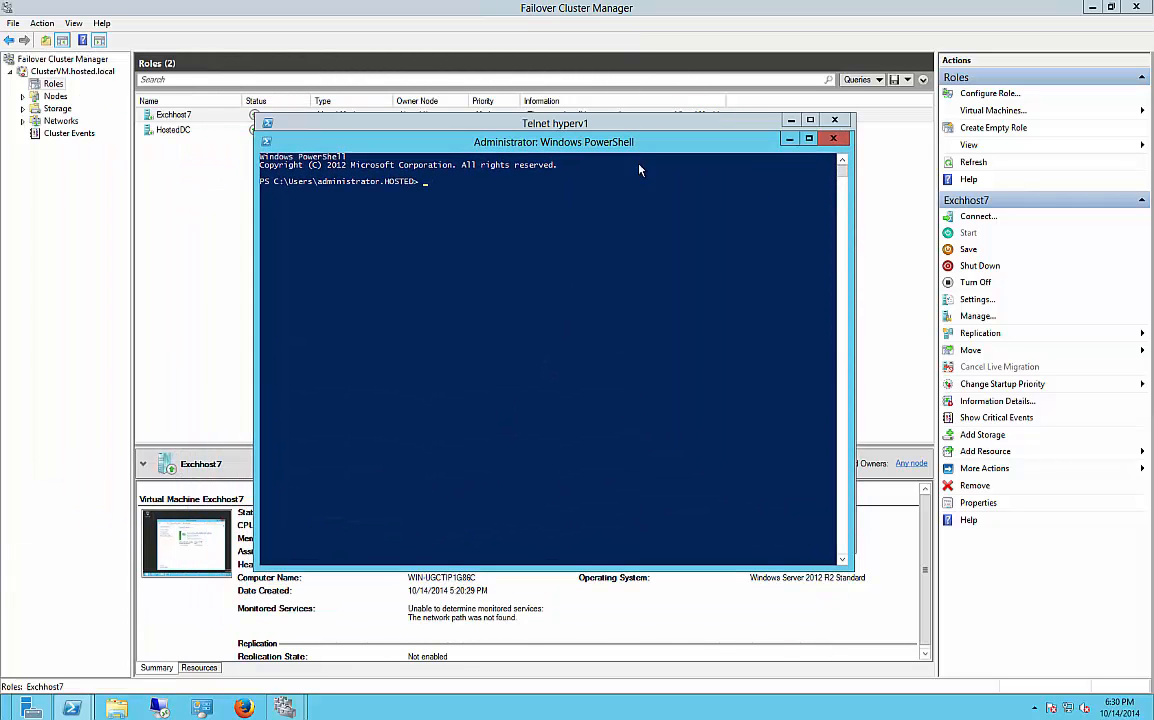
pyautogui.write('telnet')
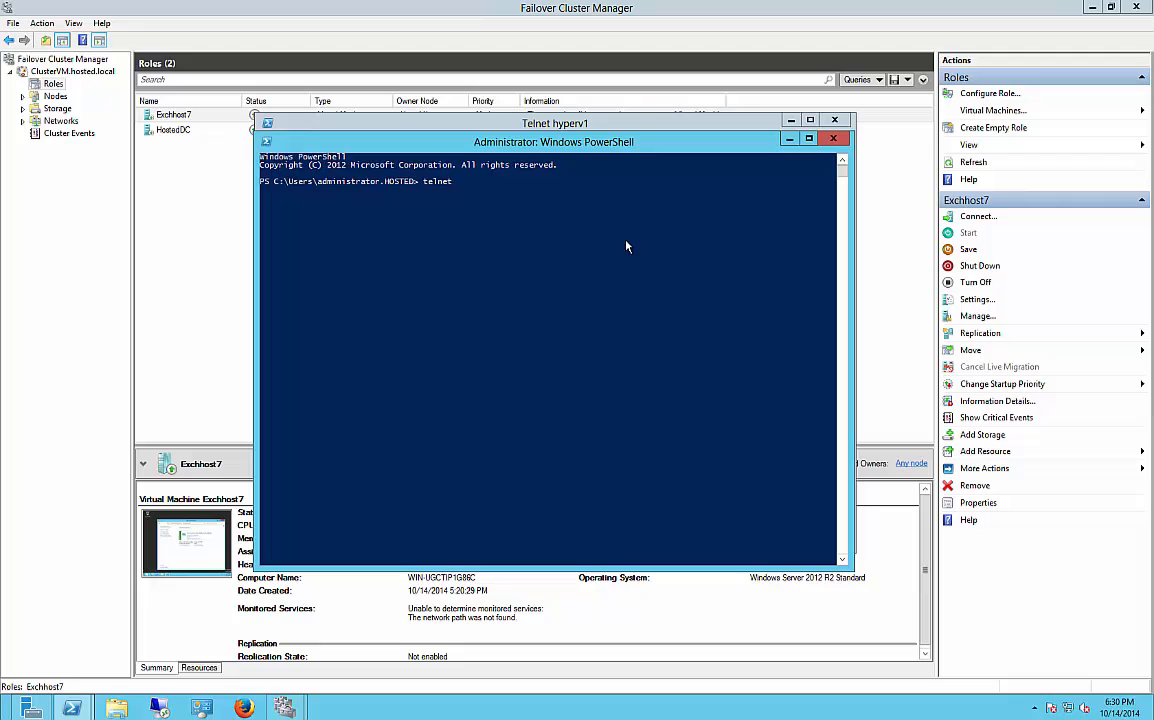
pyautogui.write('localhost')
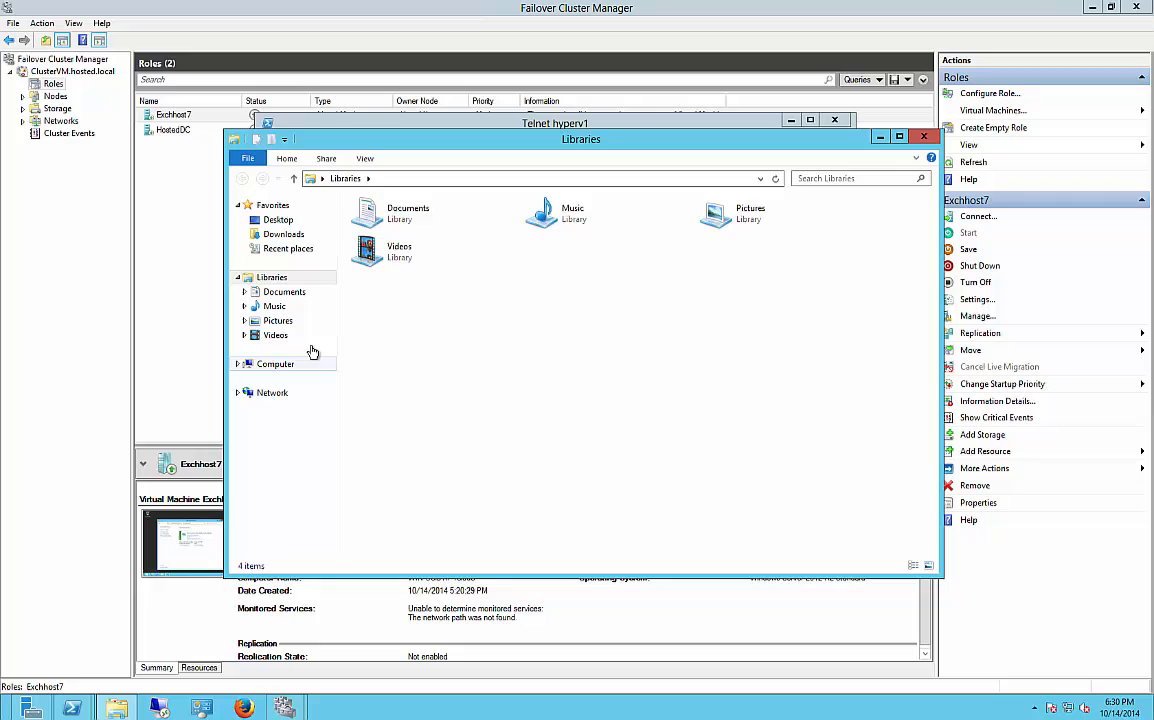
# Browse C:\Windows\System32\GroupPolicy\Machine in File Explorer and select Registry.pol
pyautogui.click(275, 363)
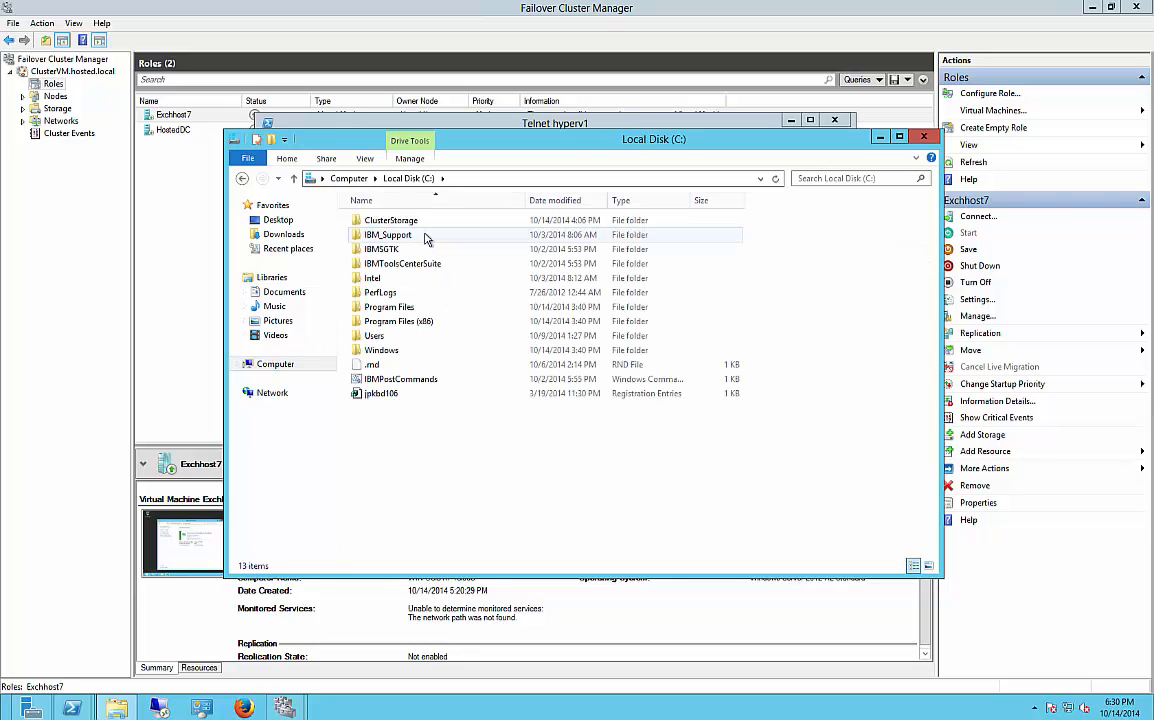
pyautogui.click(381, 350)
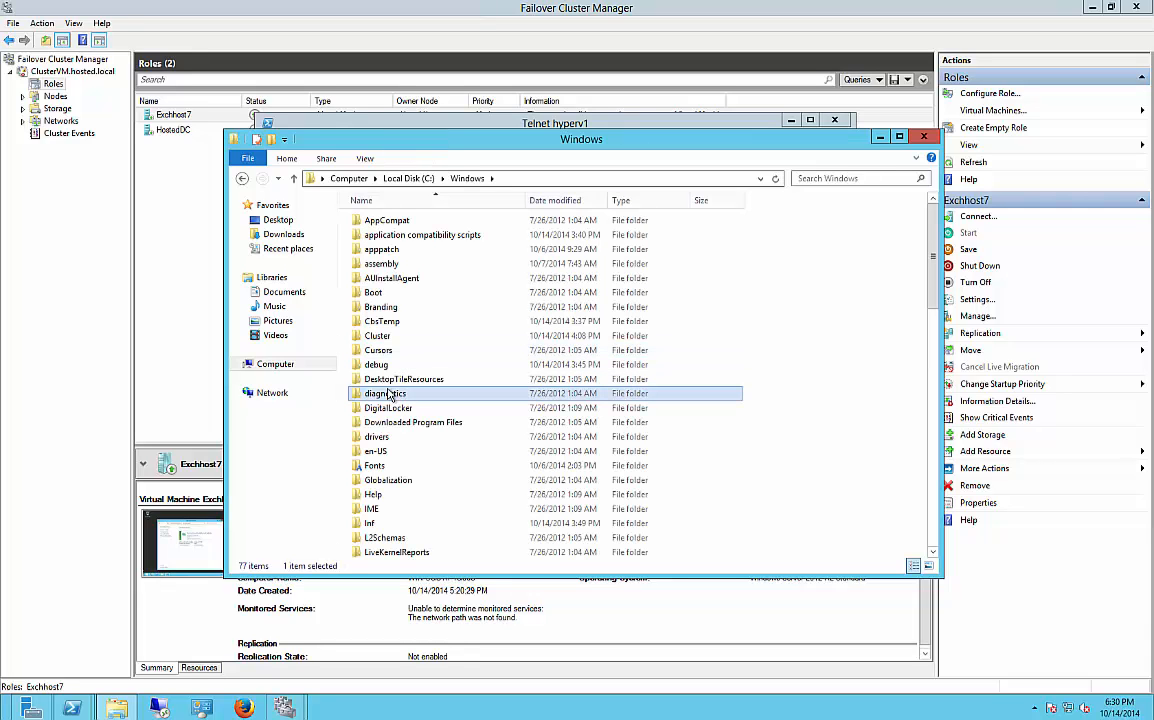
pyautogui.scroll(-3)
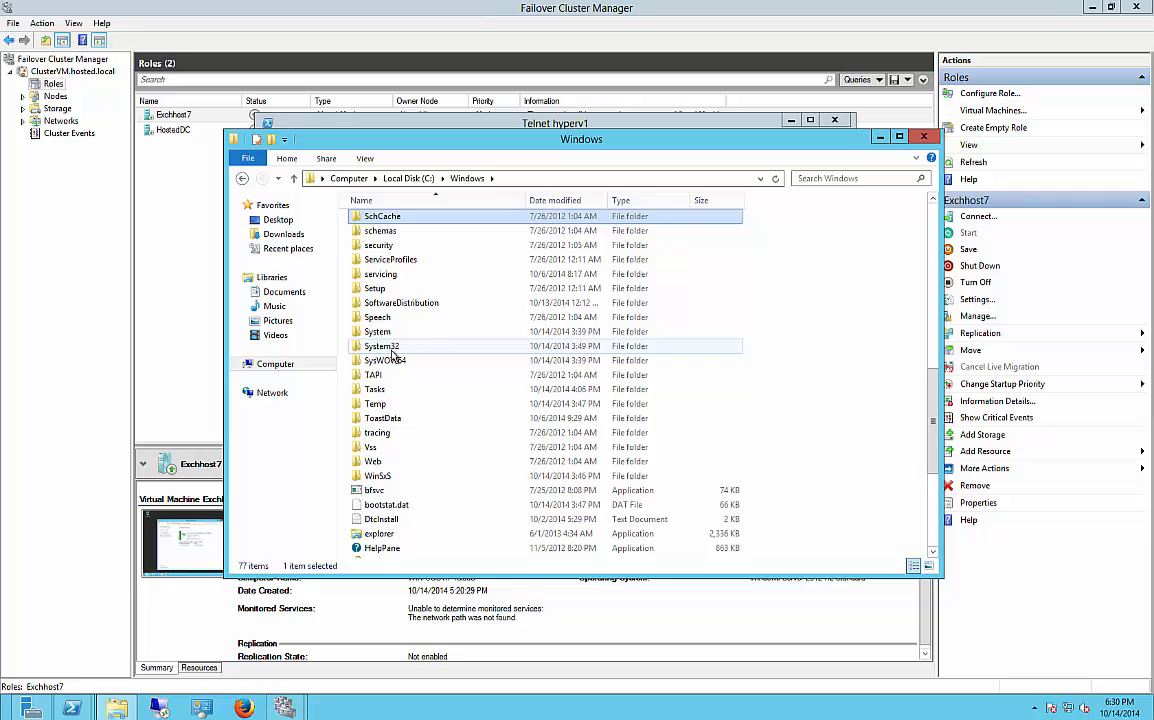
pyautogui.doubleClick(382, 345)
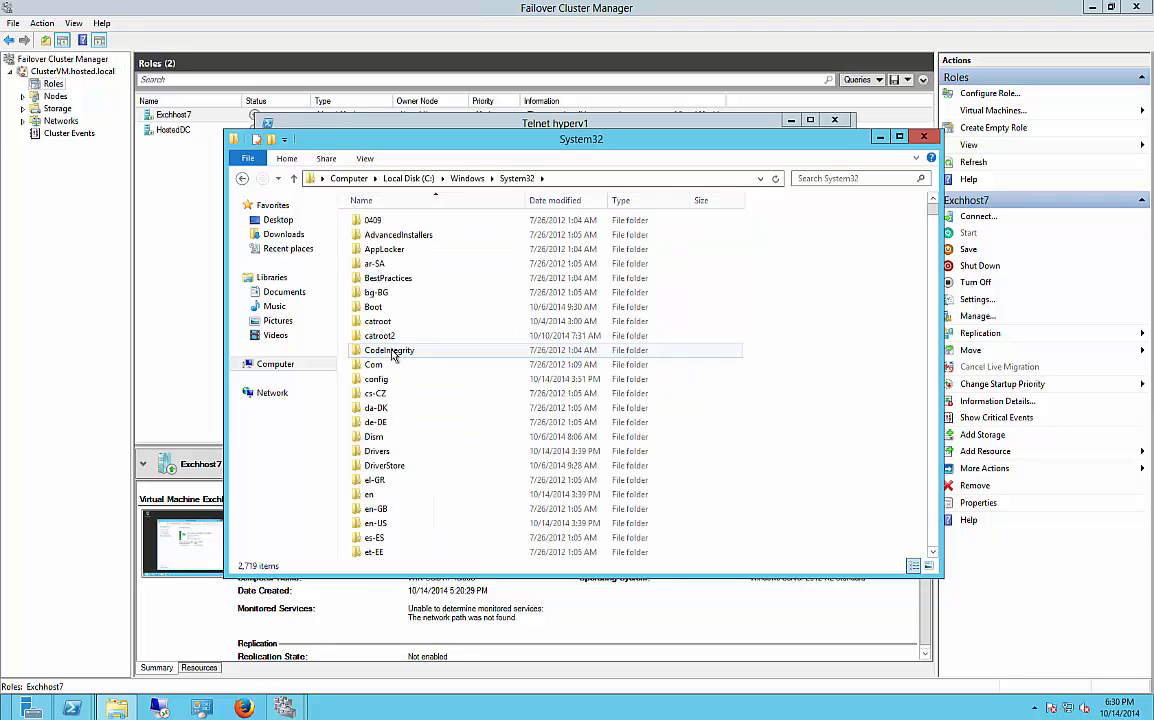
pyautogui.click(376, 421)
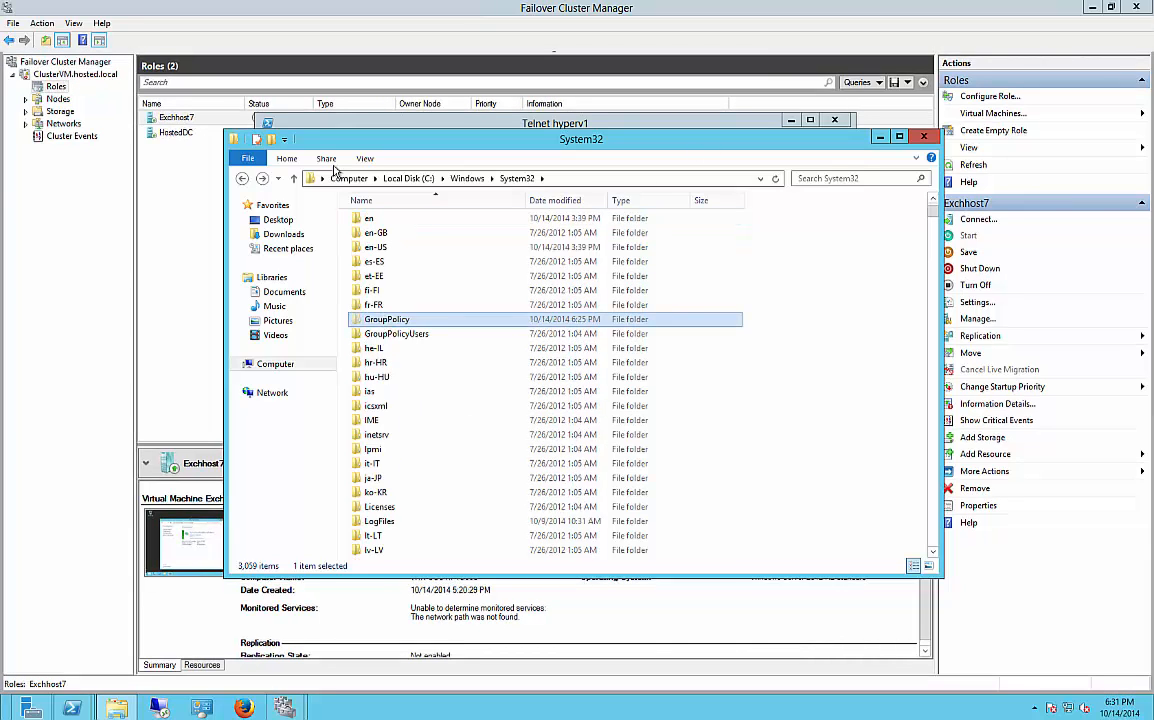
pyautogui.click(365, 158)
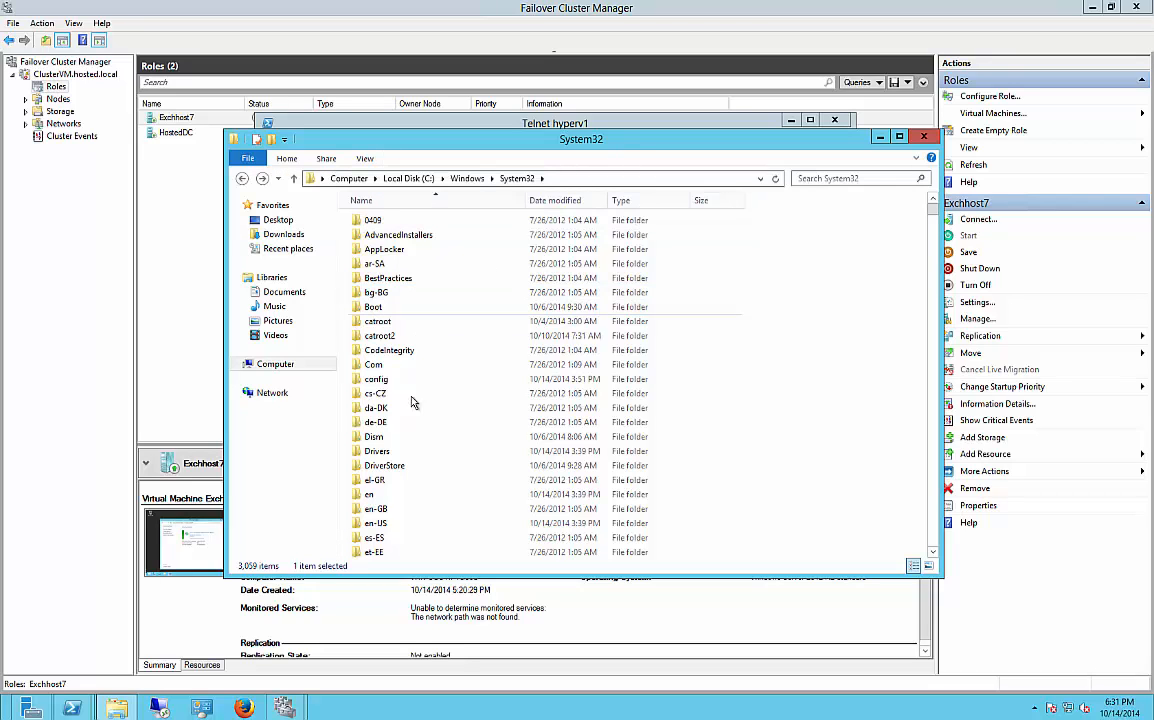
pyautogui.scroll(-3)
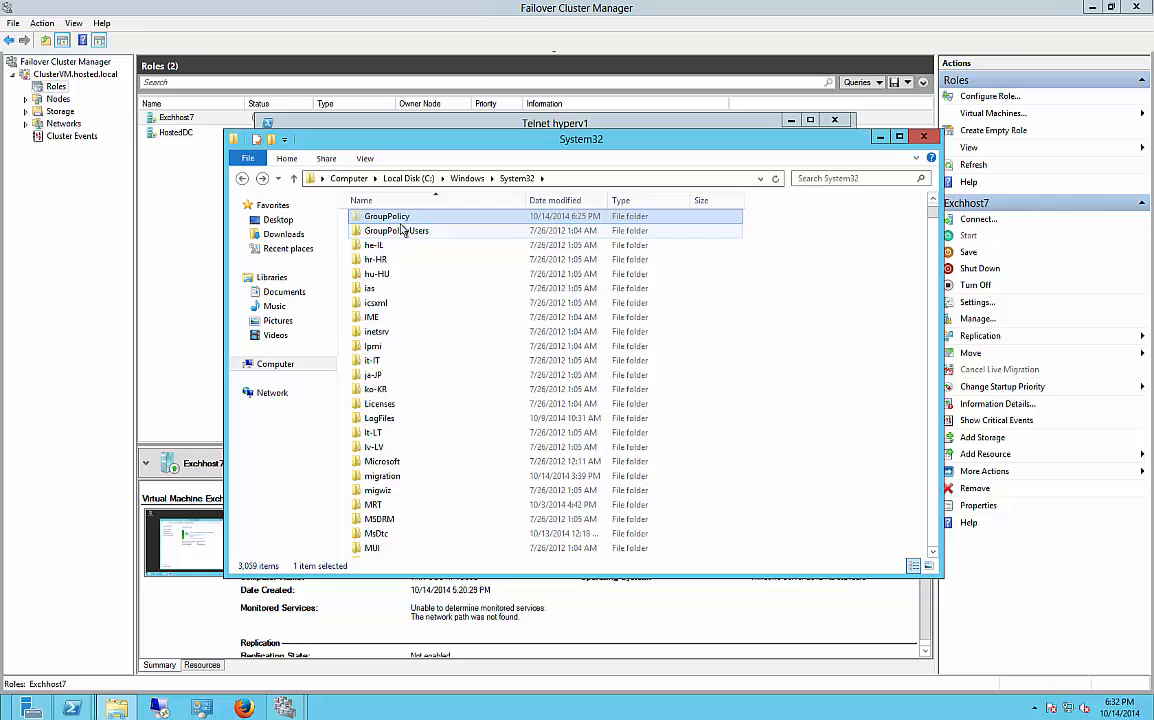
pyautogui.doubleClick(387, 216)
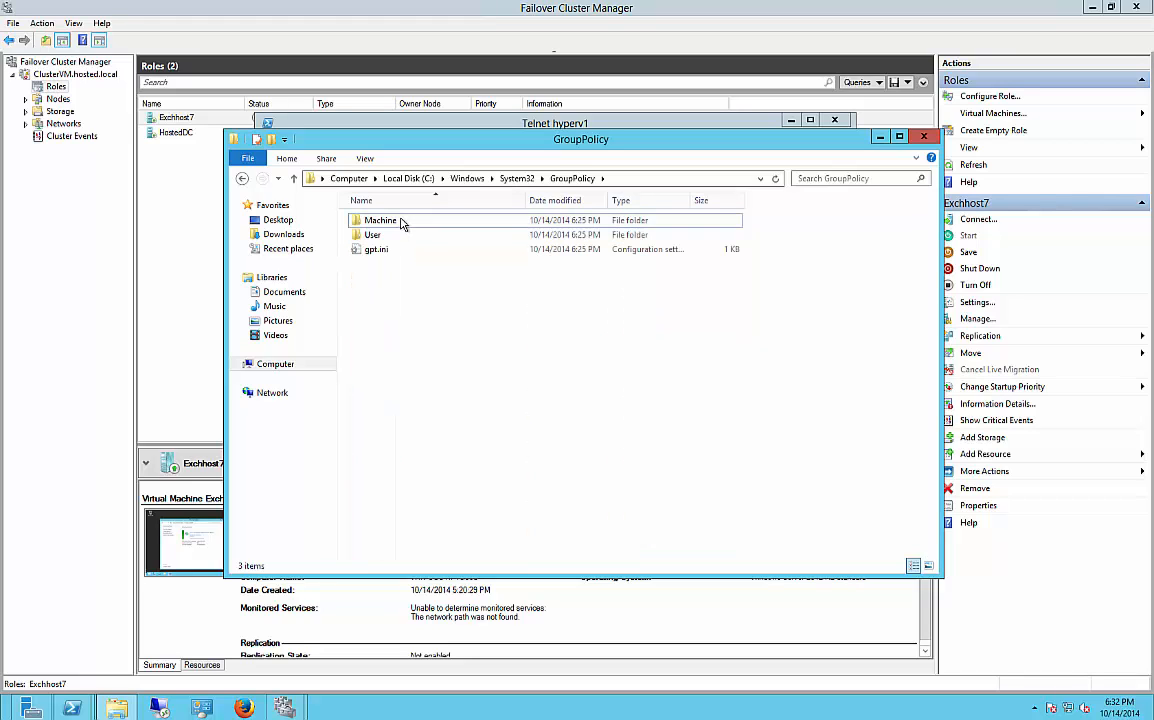
pyautogui.doubleClick(380, 220)
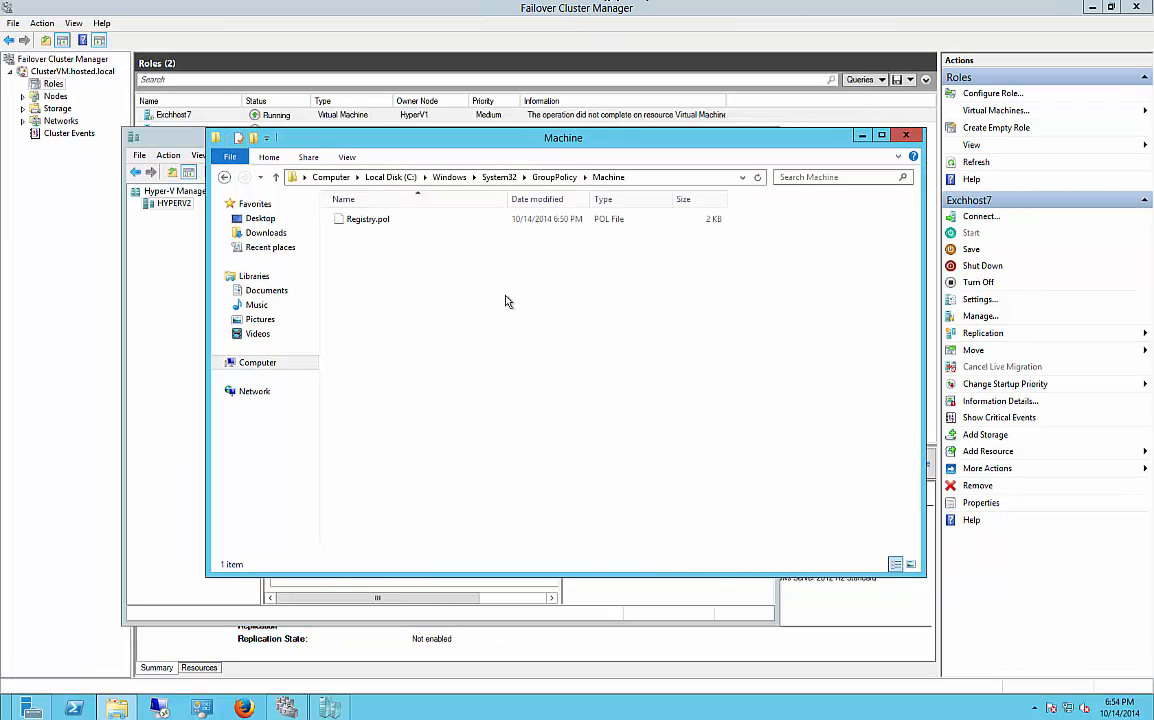
pyautogui.click(368, 219)
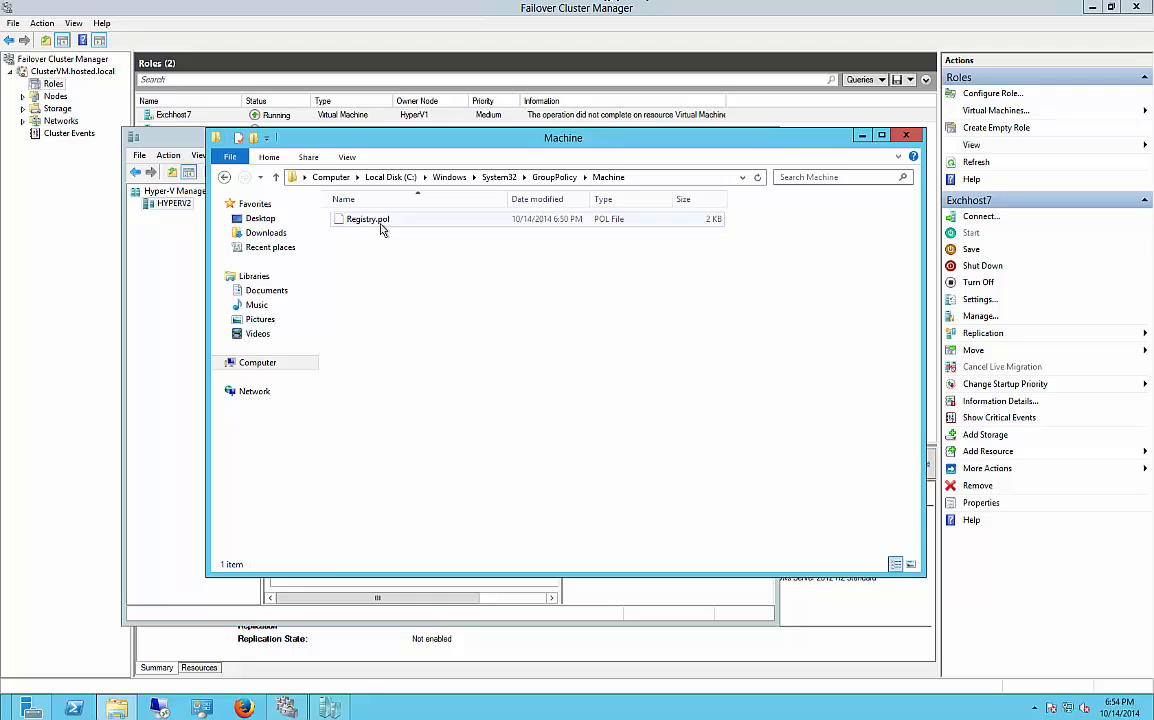
pyautogui.click(367, 219)
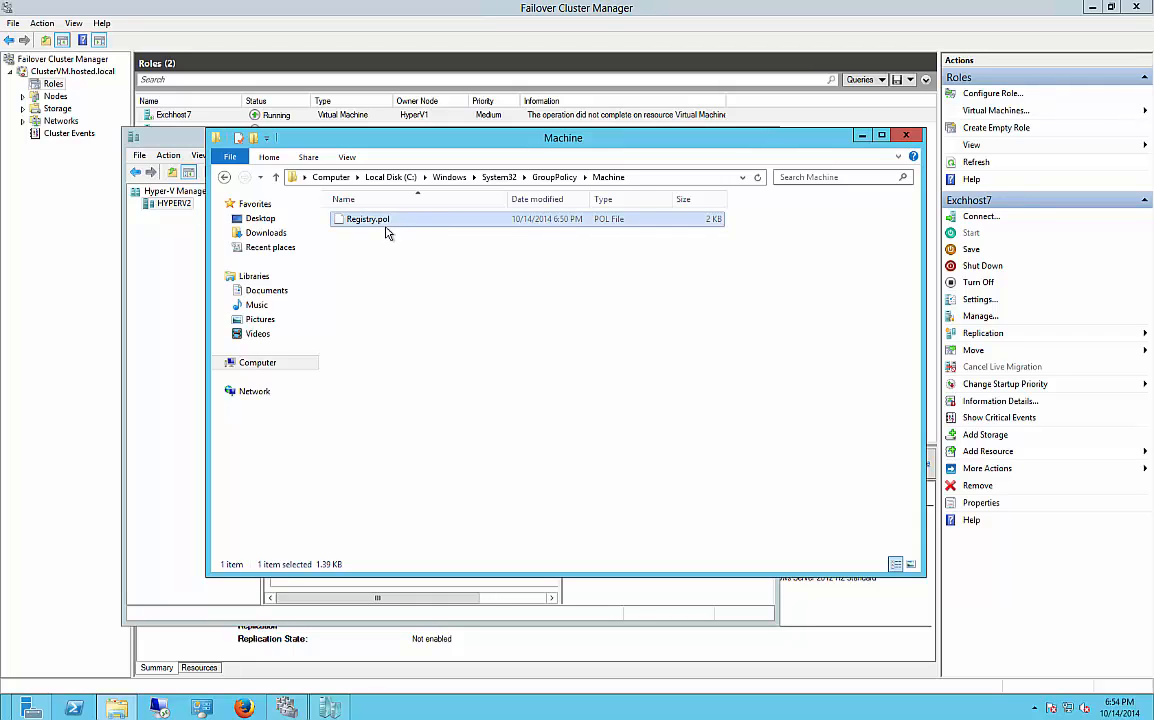
pyautogui.moveTo(425, 281)
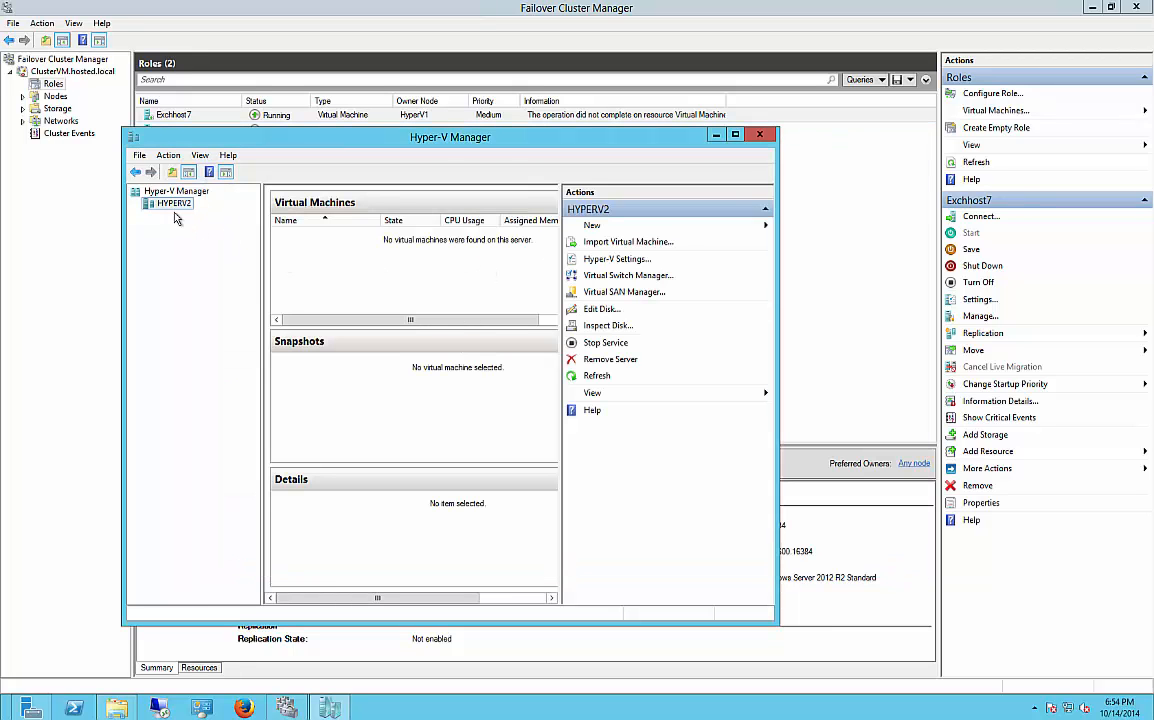
pyautogui.moveTo(605, 293)
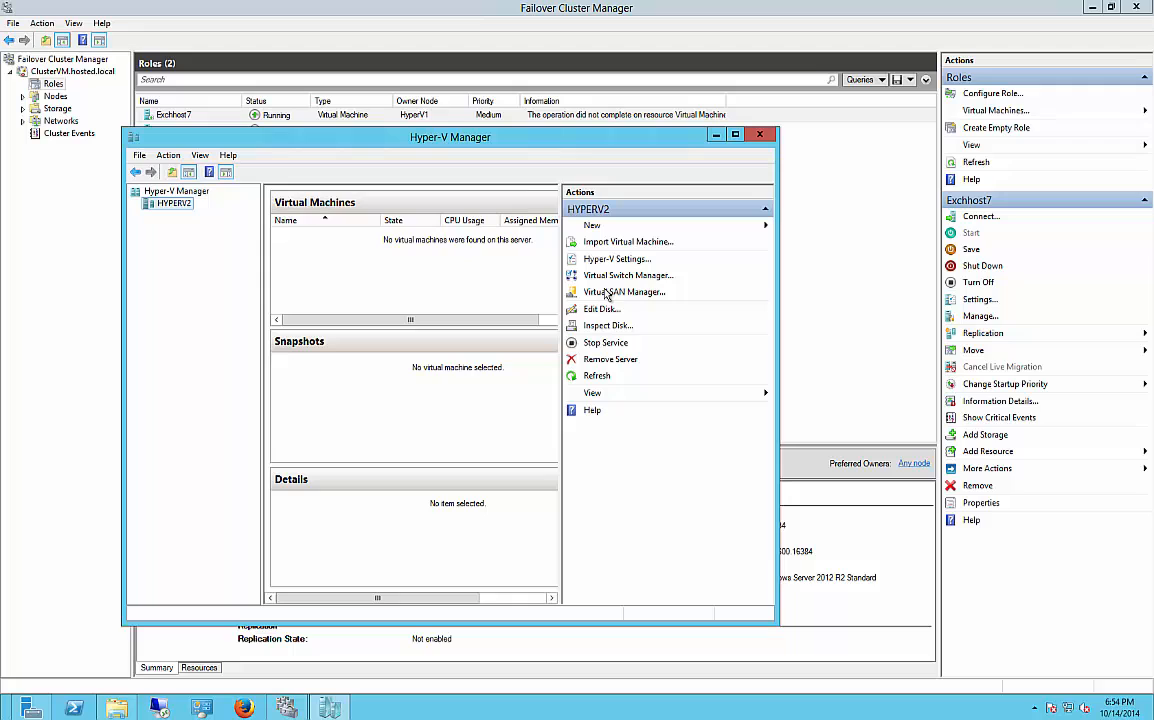
pyautogui.moveTo(624, 292)
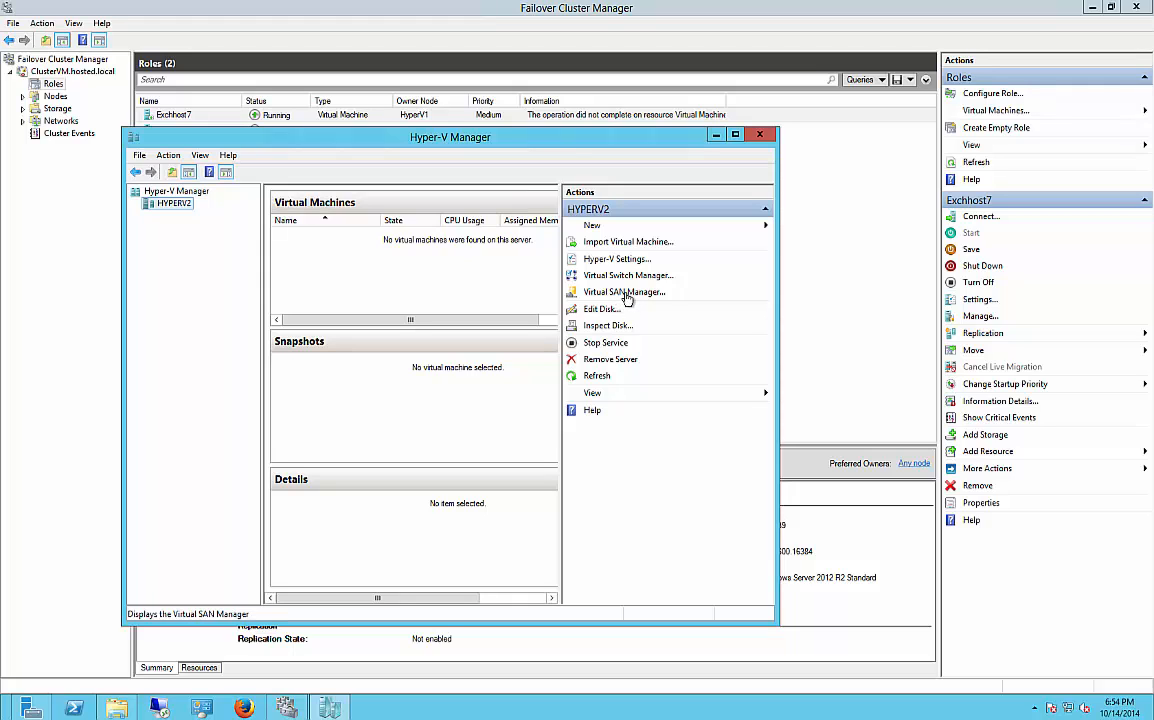
pyautogui.moveTo(628, 280)
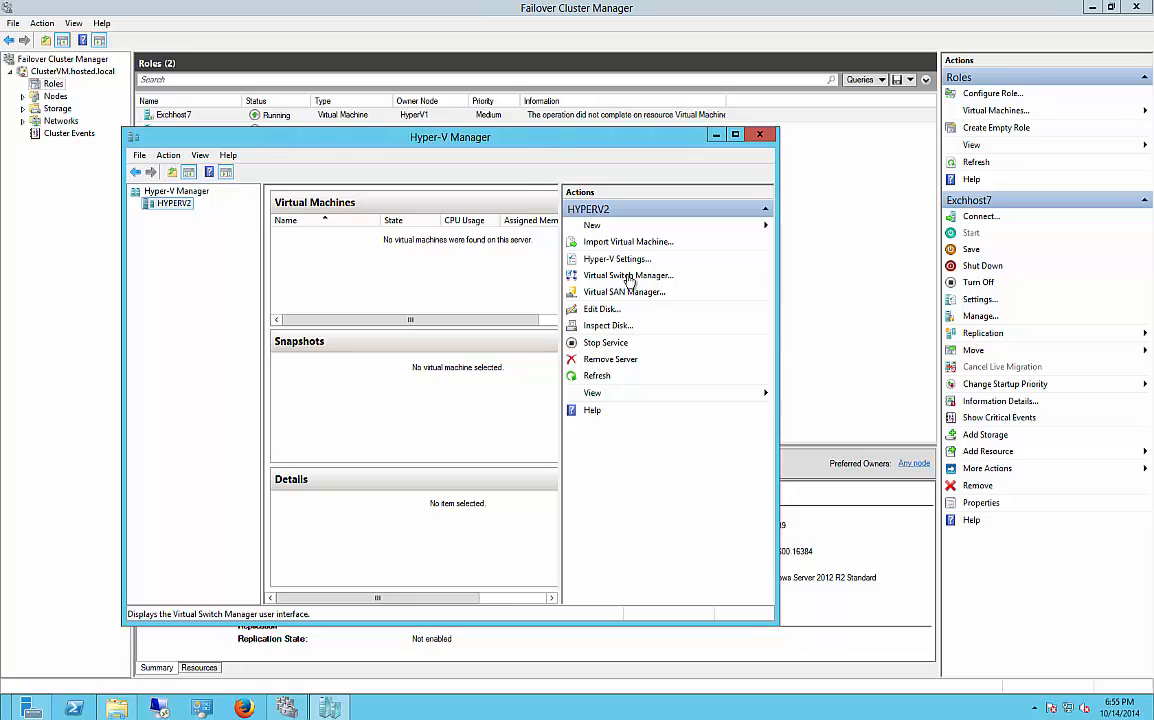
# Enable incoming and outgoing live migrations in HYPERV2's Hyper-V Settings, then close Hyper-V Manager
pyautogui.click(617, 259)
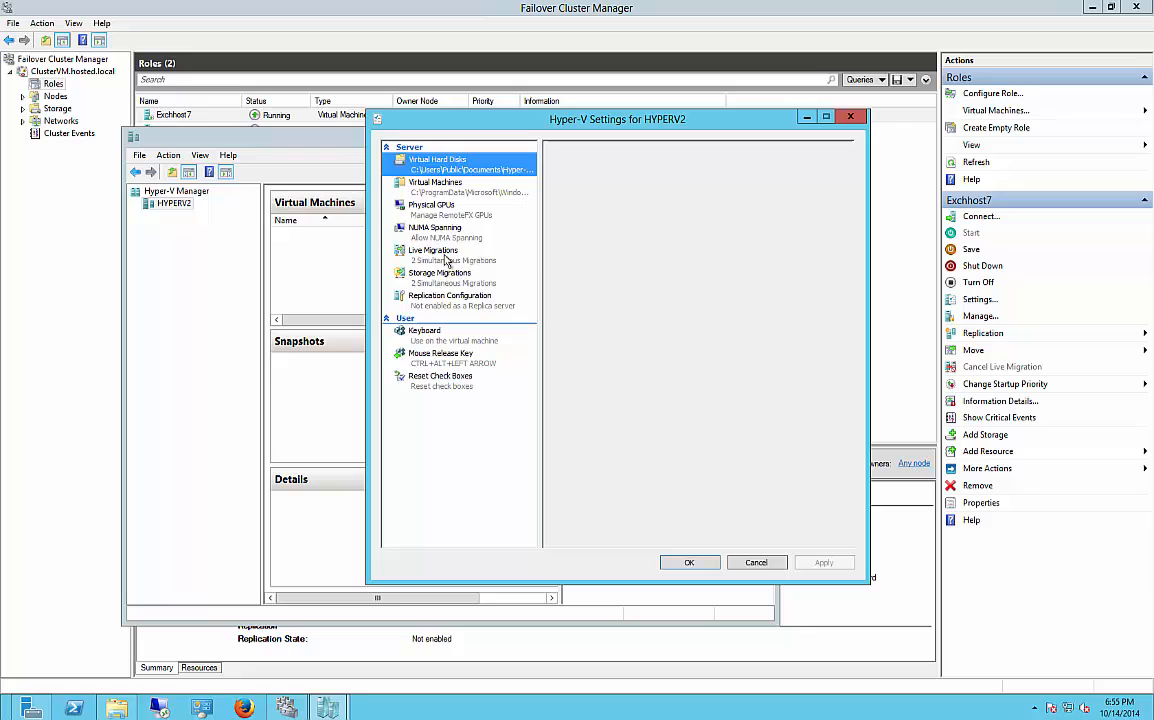
pyautogui.click(433, 250)
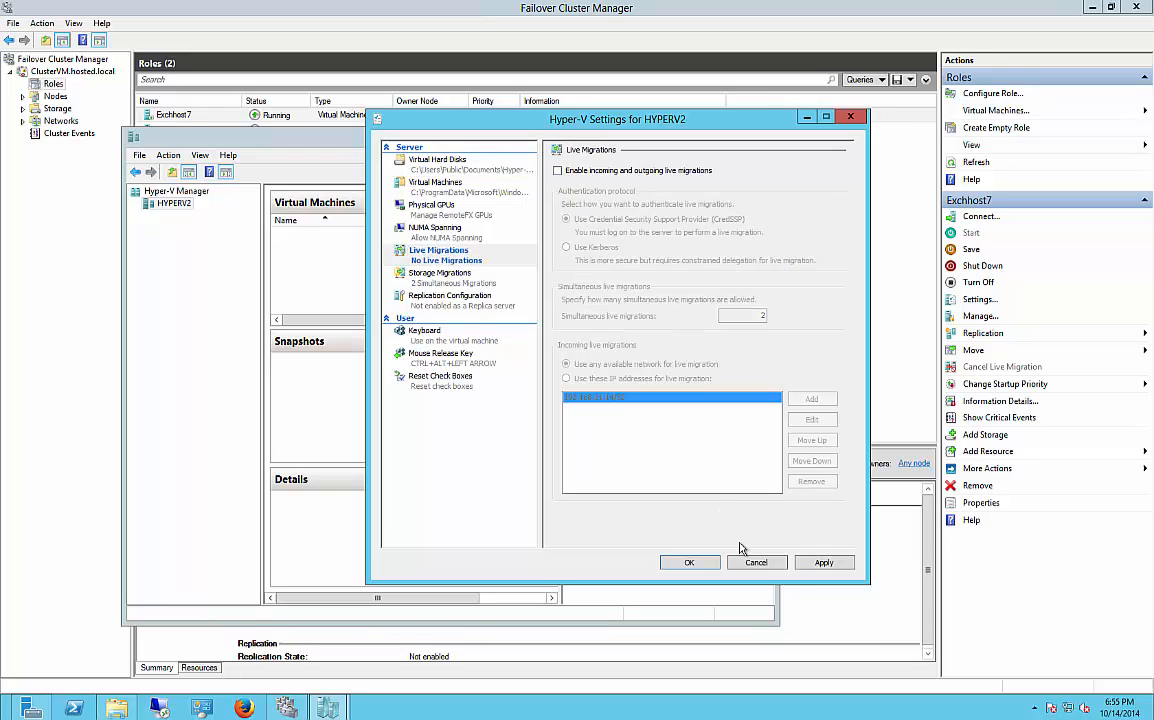
pyautogui.click(438, 249)
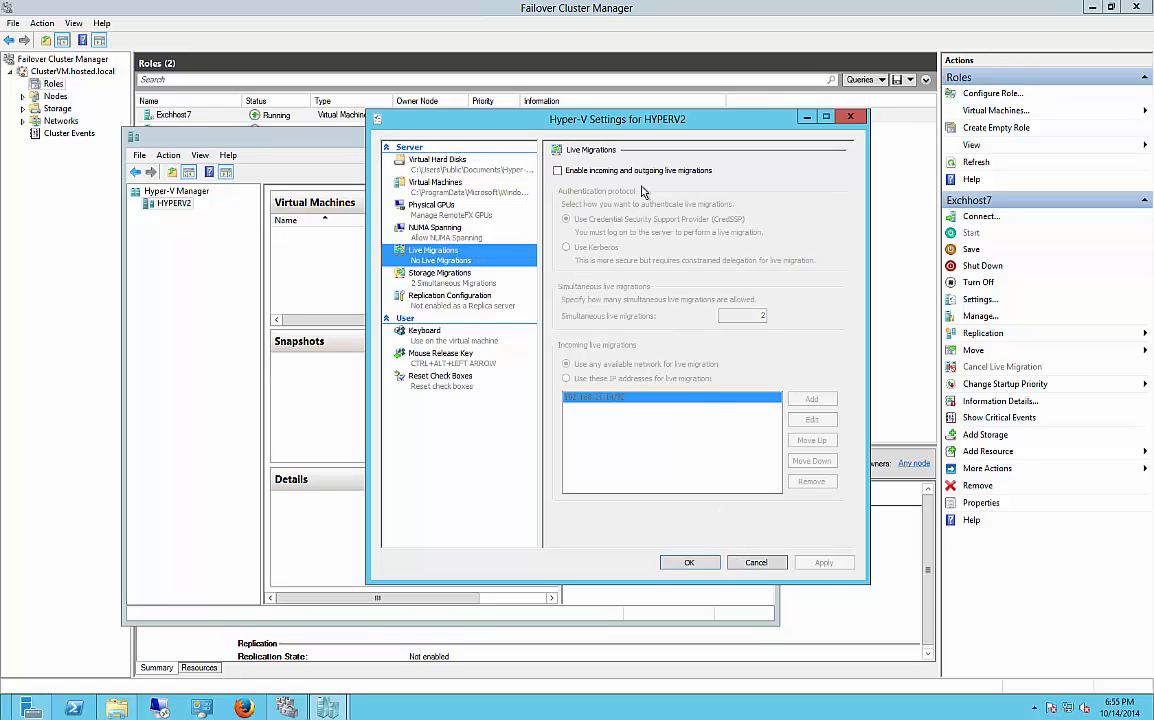
pyautogui.click(557, 170)
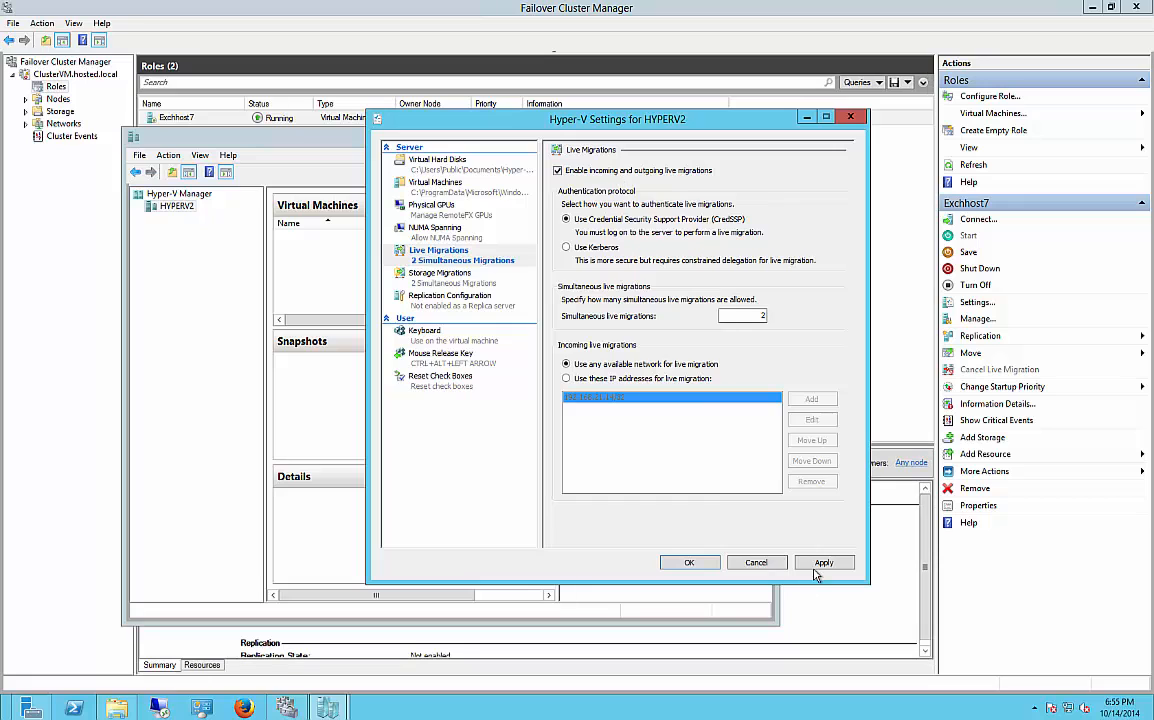
pyautogui.click(689, 562)
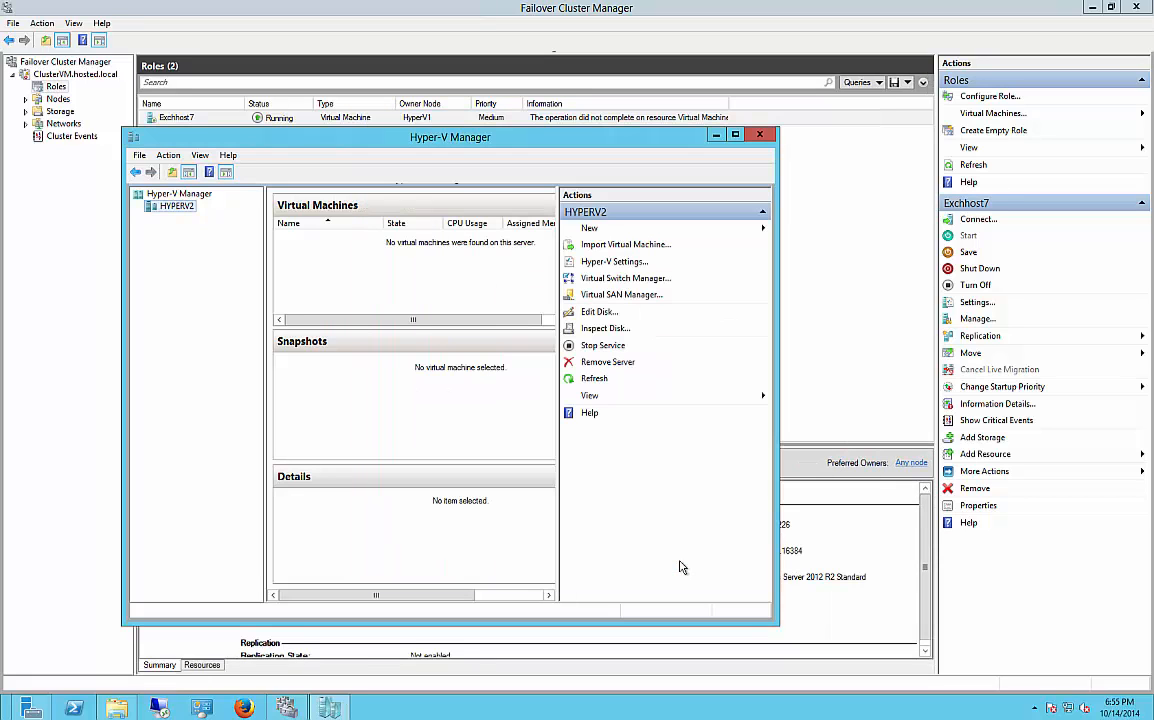
pyautogui.click(759, 134)
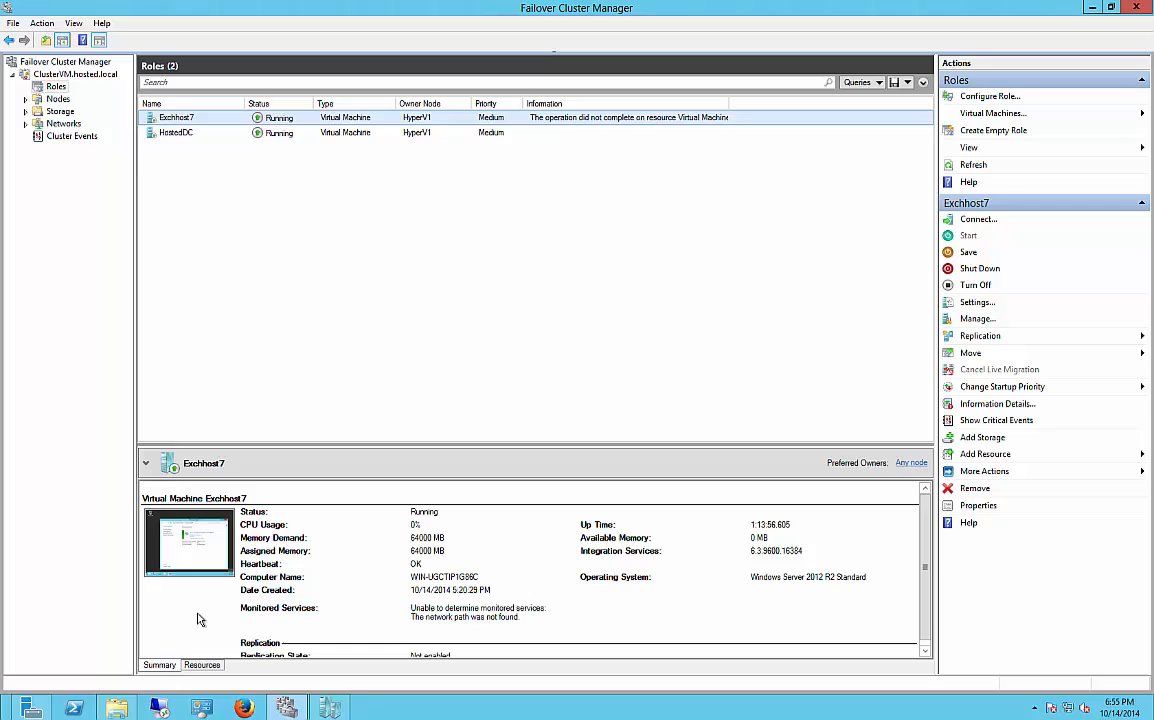
pyautogui.click(117, 708)
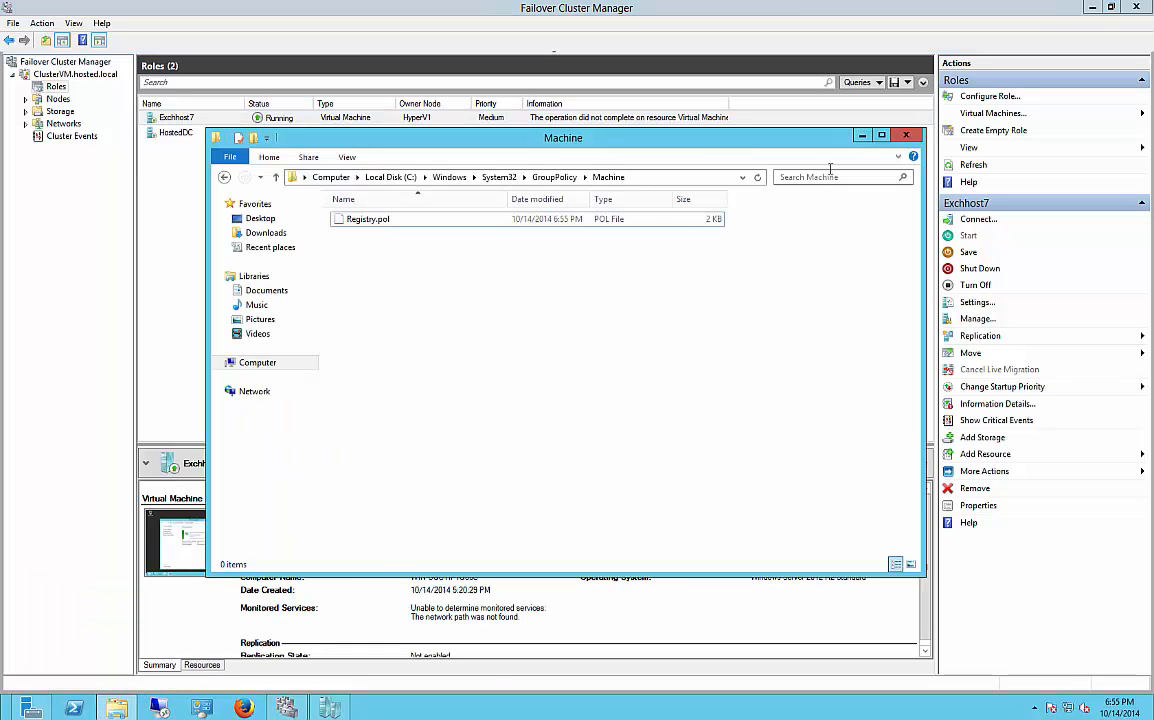
# Close File Explorer and start a live migration of the Exchhost7 role
pyautogui.click(905, 134)
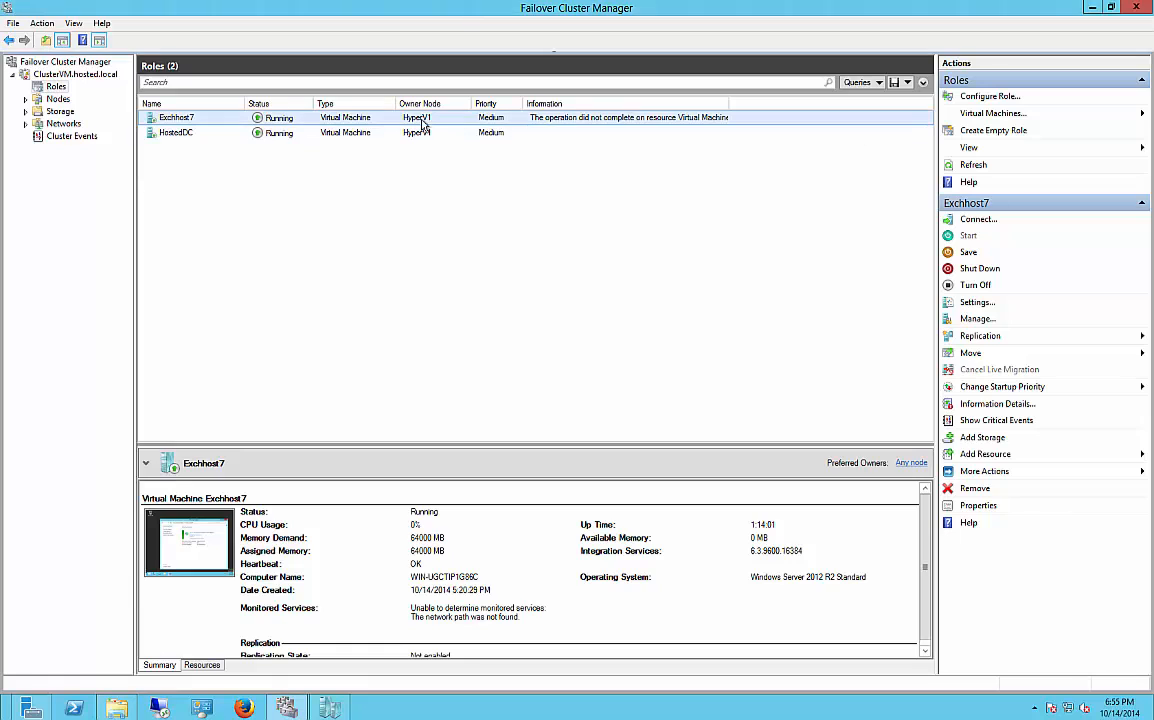
pyautogui.rightClick(176, 117)
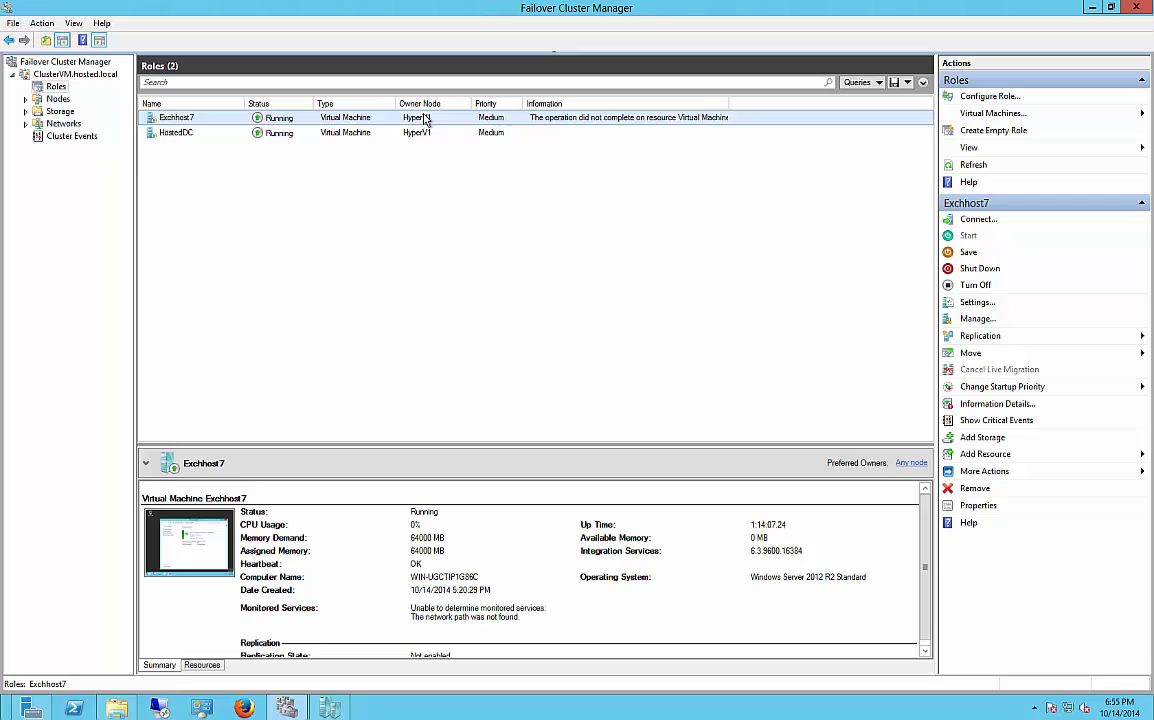
pyautogui.rightClick(177, 117)
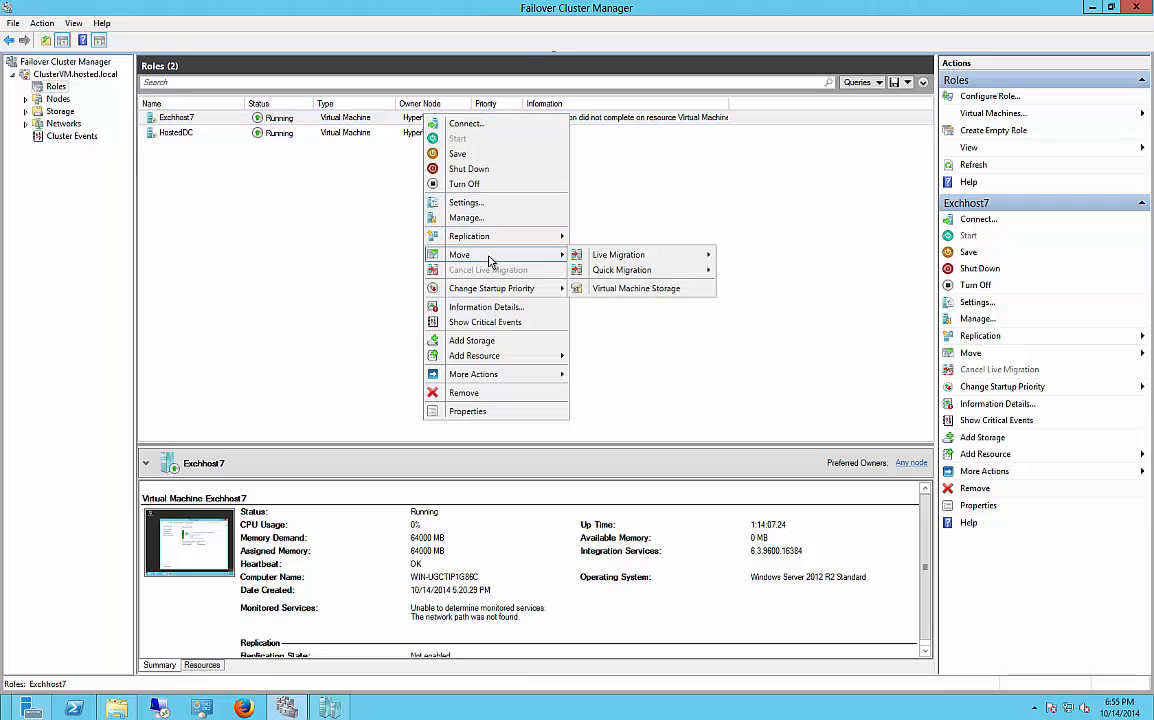
pyautogui.click(618, 254)
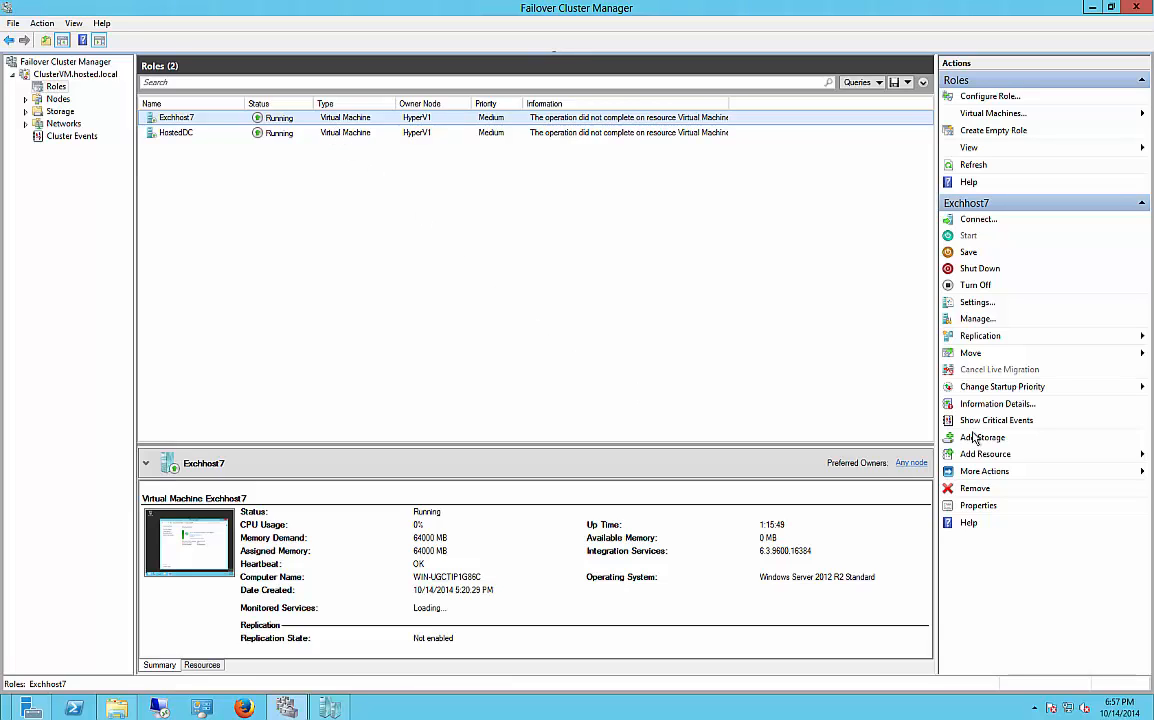
pyautogui.click(996, 420)
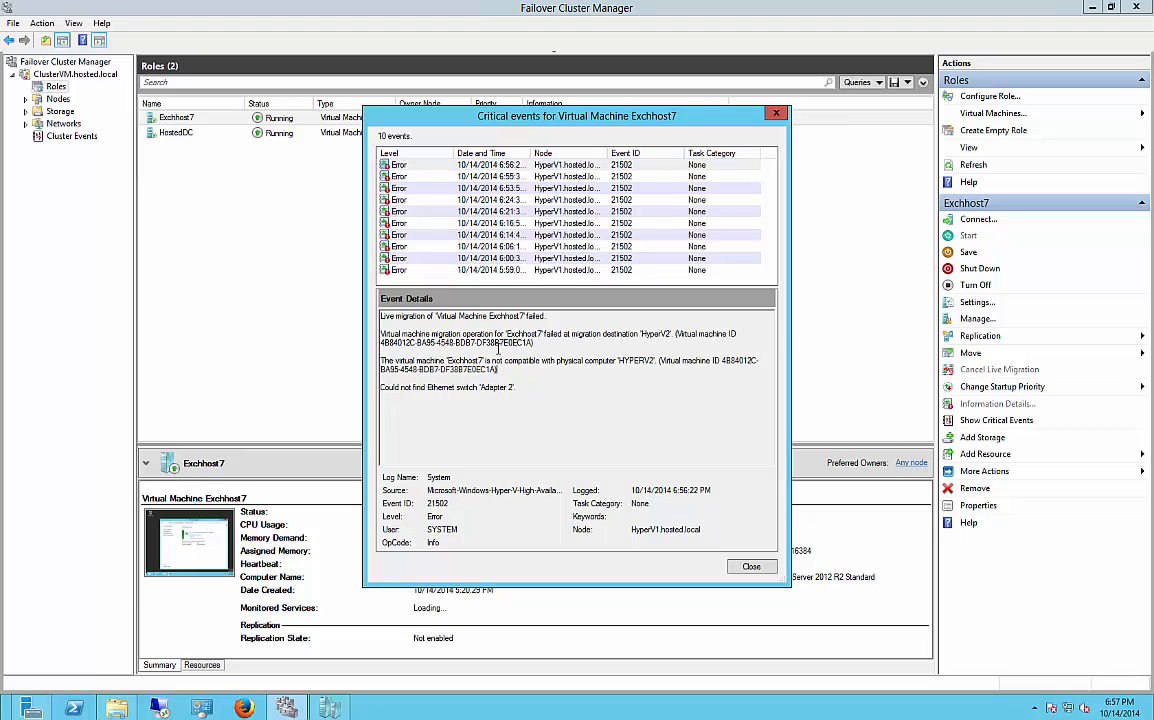
pyautogui.click(751, 566)
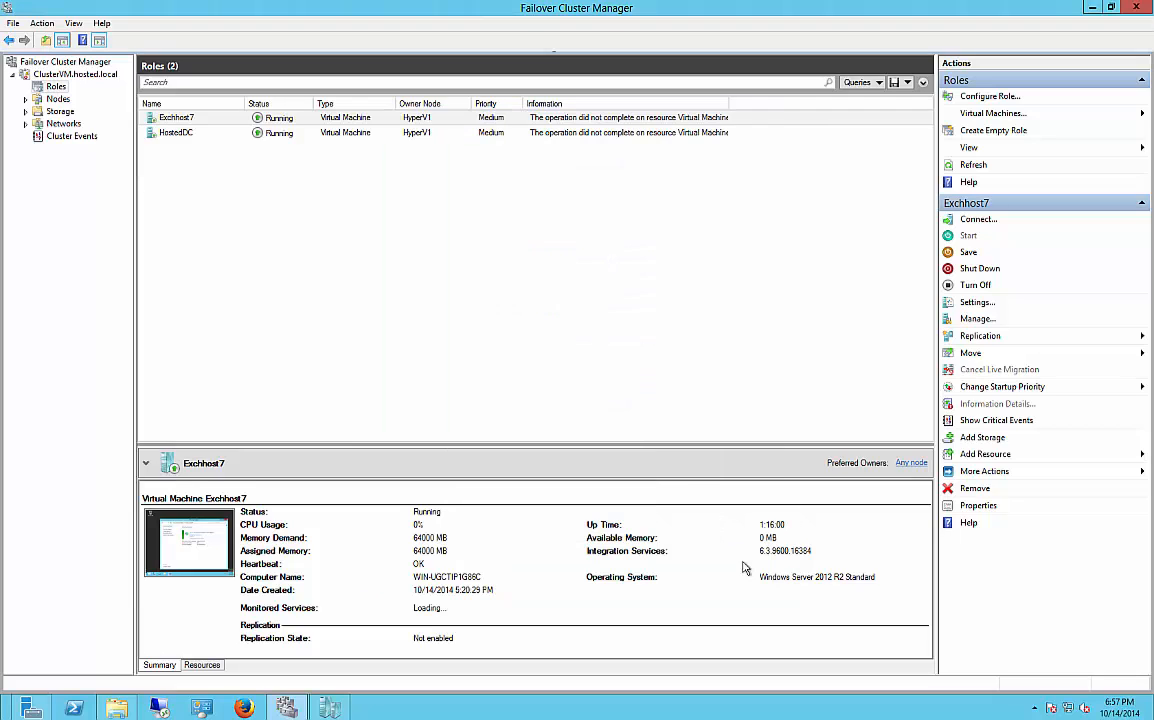
pyautogui.rightClick(177, 117)
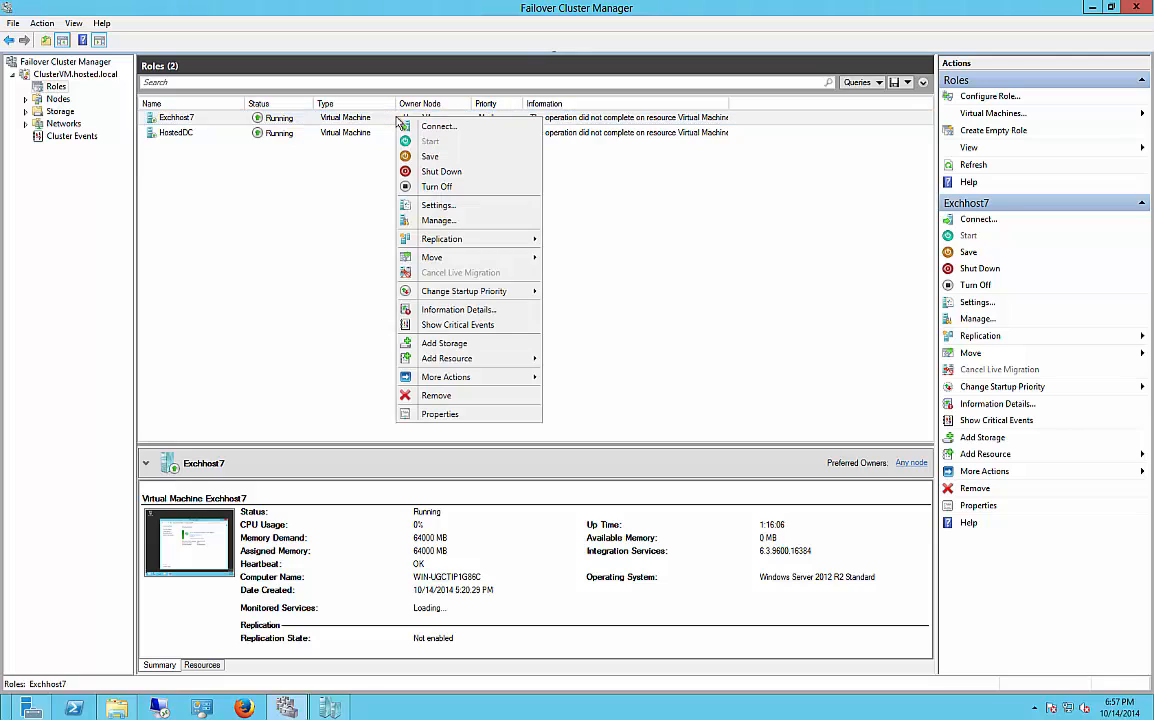
pyautogui.moveTo(437, 205)
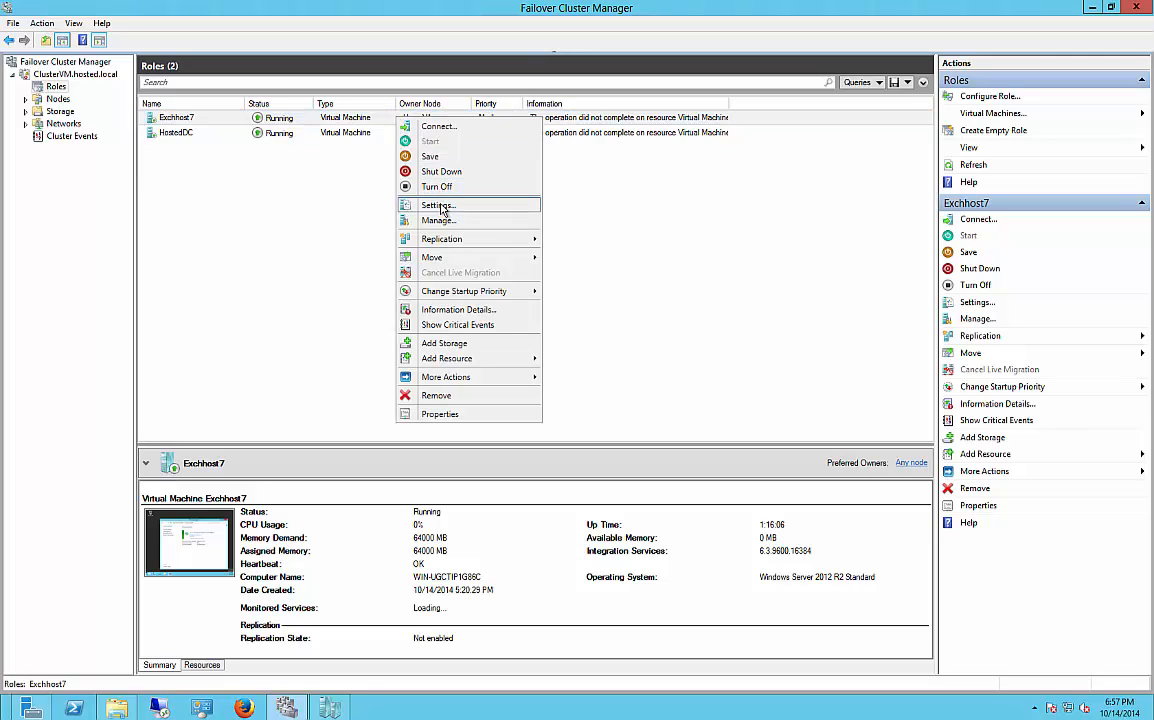
# Review Exchhost7's settings without changes, shut the VM down, and close its console
pyautogui.click(438, 205)
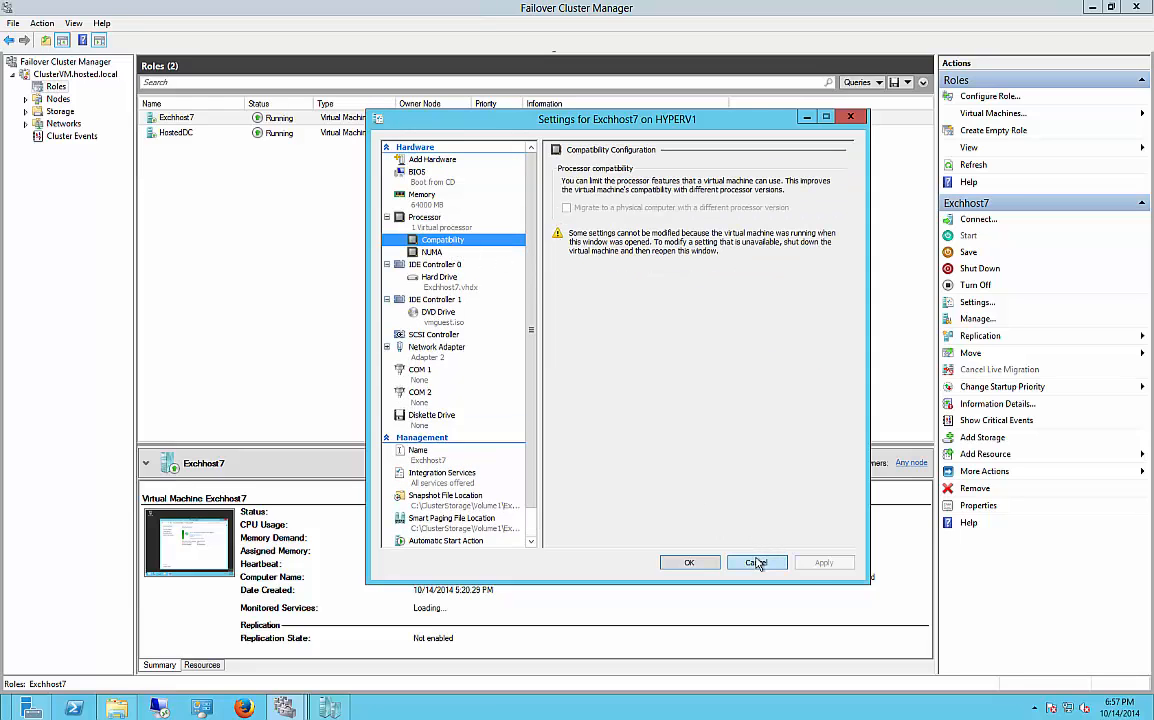
pyautogui.click(757, 562)
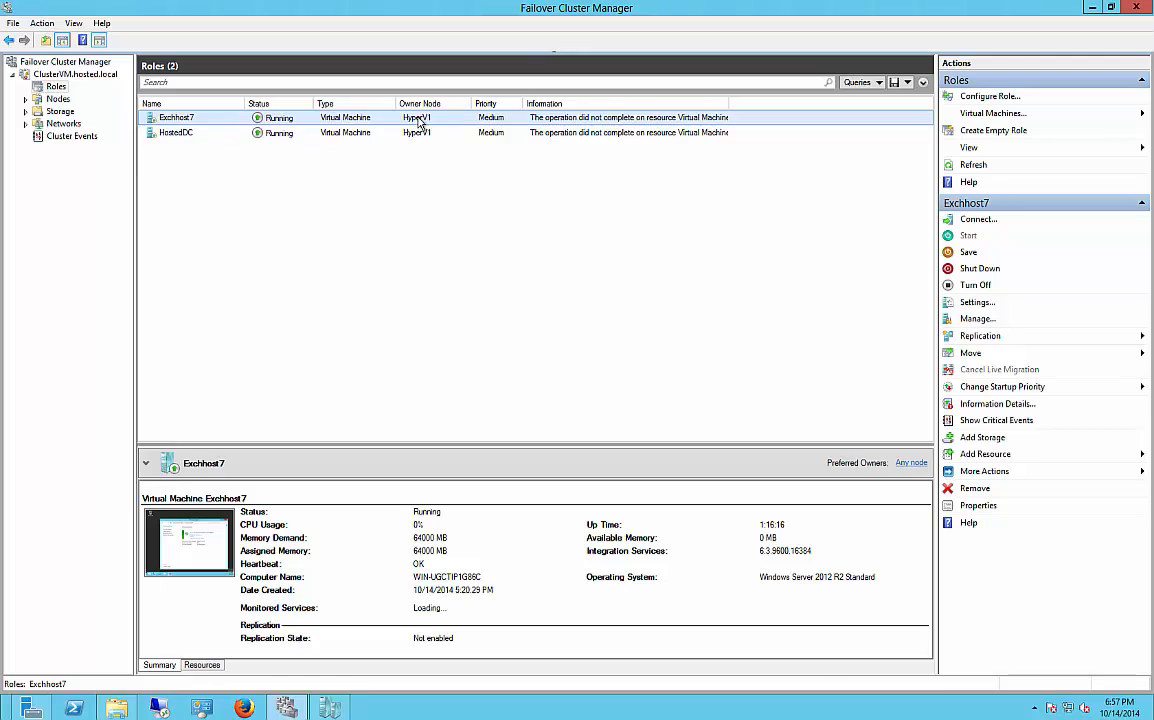
pyautogui.rightClick(177, 117)
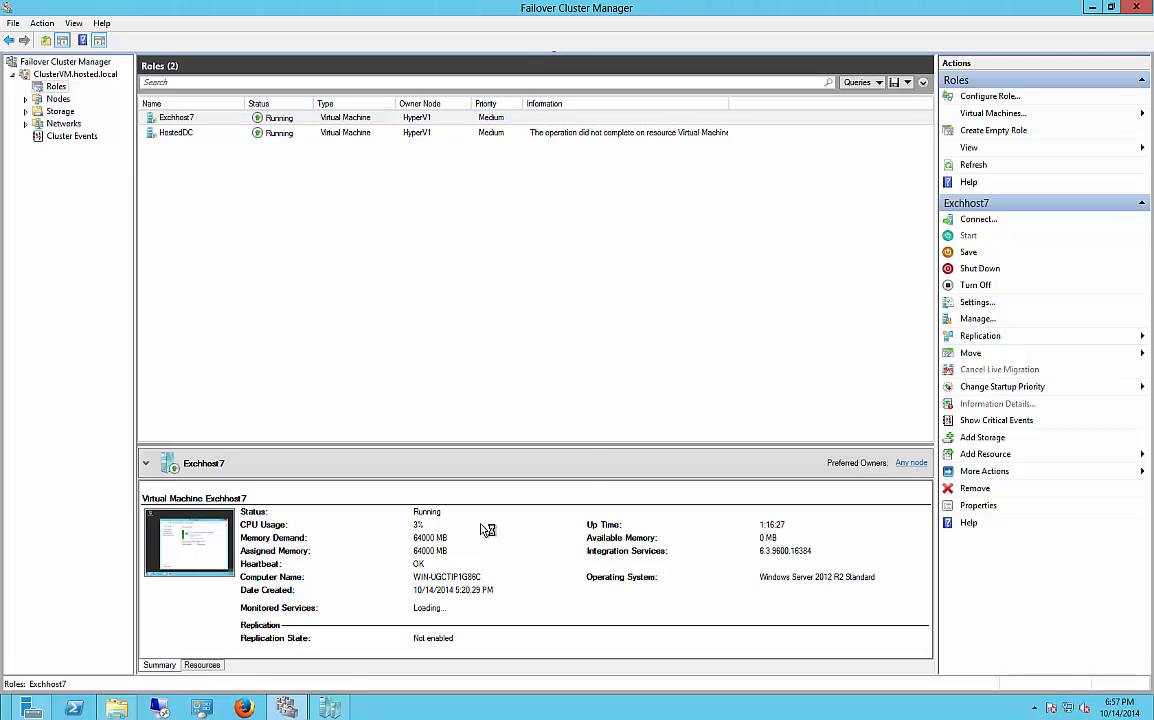
pyautogui.click(977, 219)
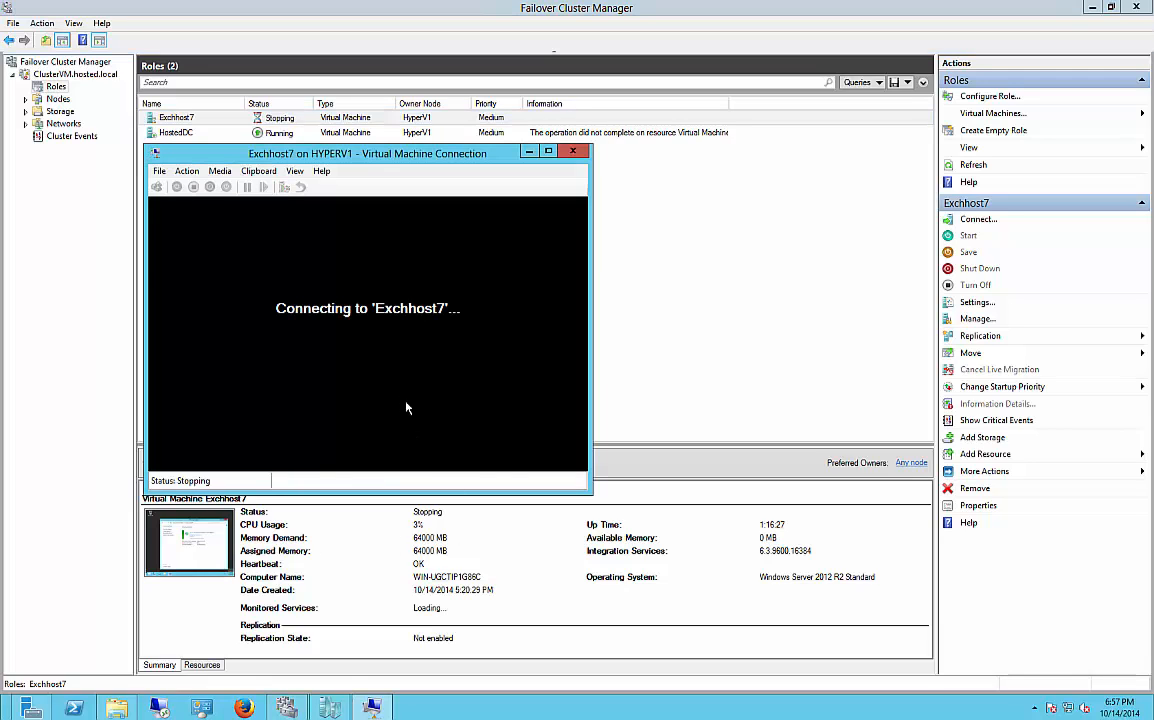
pyautogui.moveTo(347, 410)
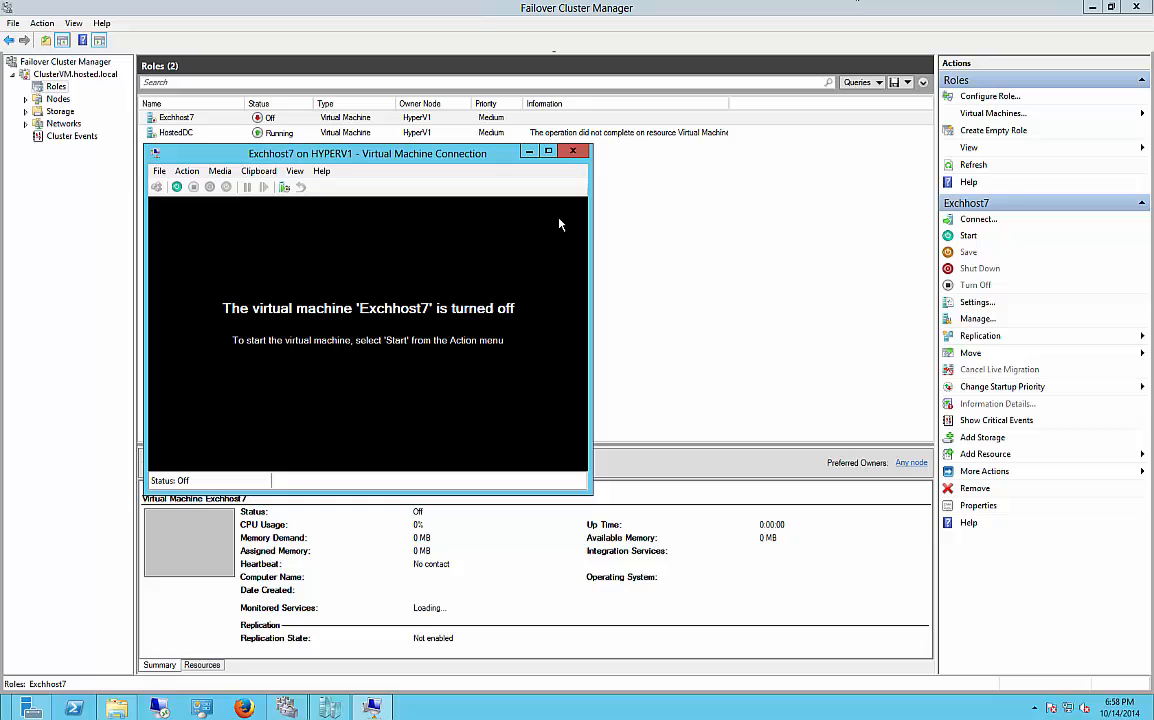
pyautogui.click(573, 151)
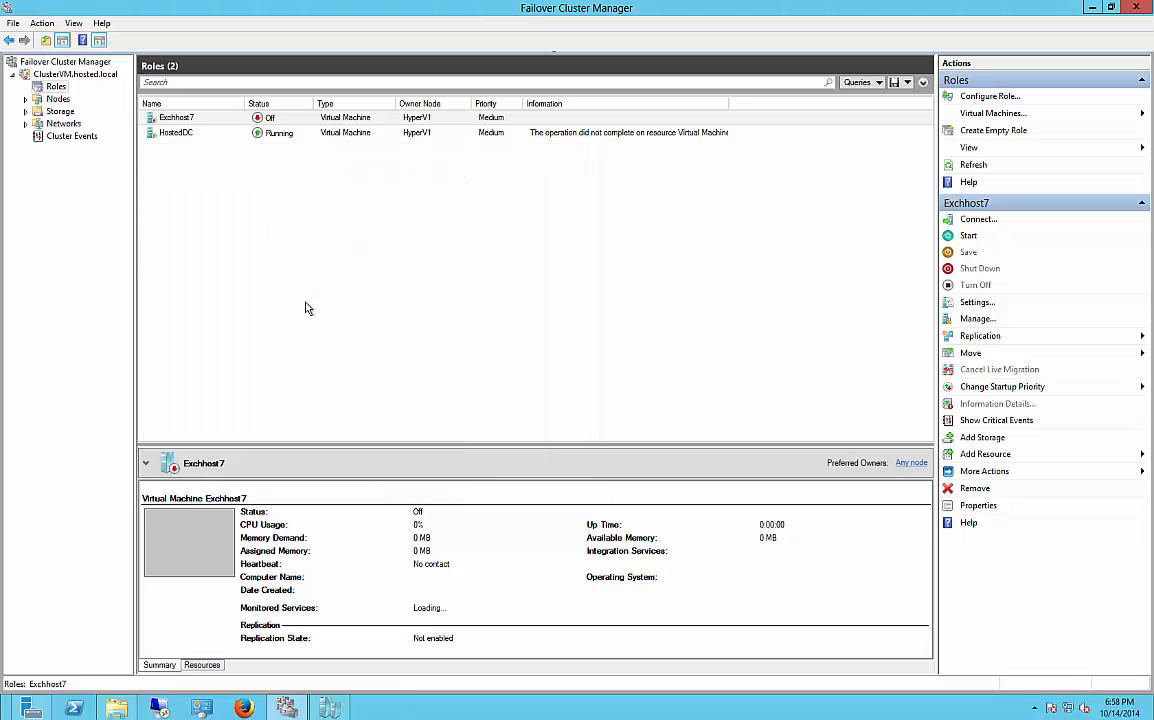
# Enable migration to a computer with a different processor version in Exchhost7's processor settings
pyautogui.rightClick(176, 117)
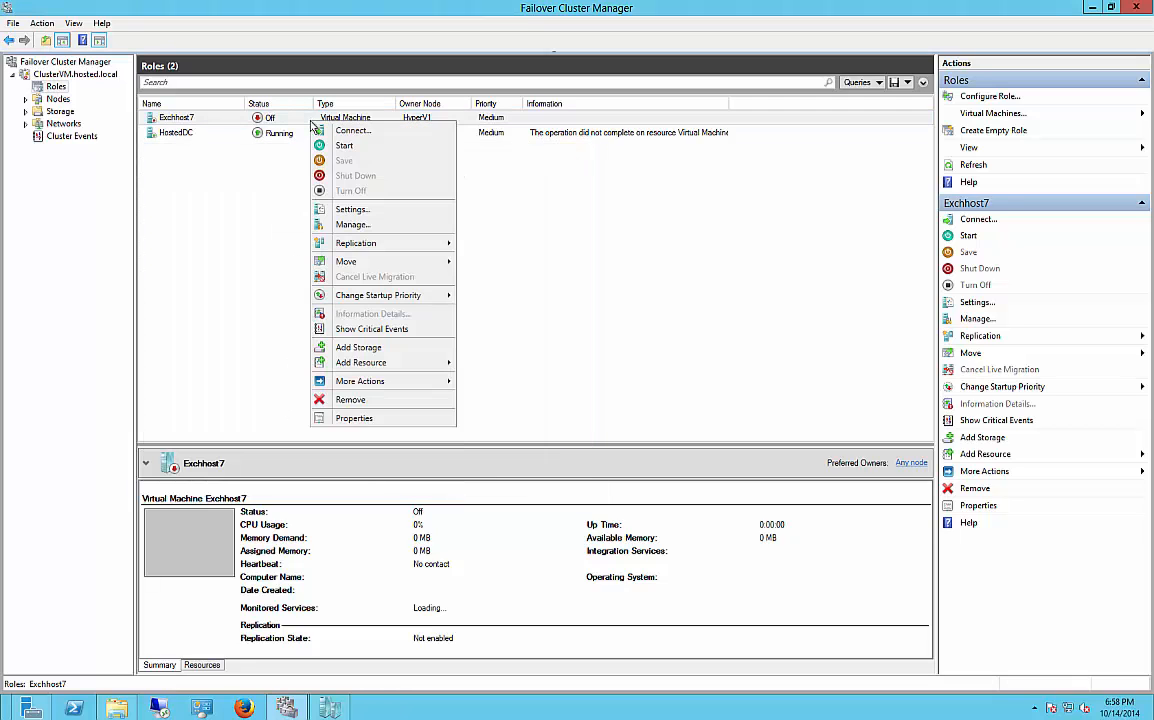
pyautogui.click(351, 209)
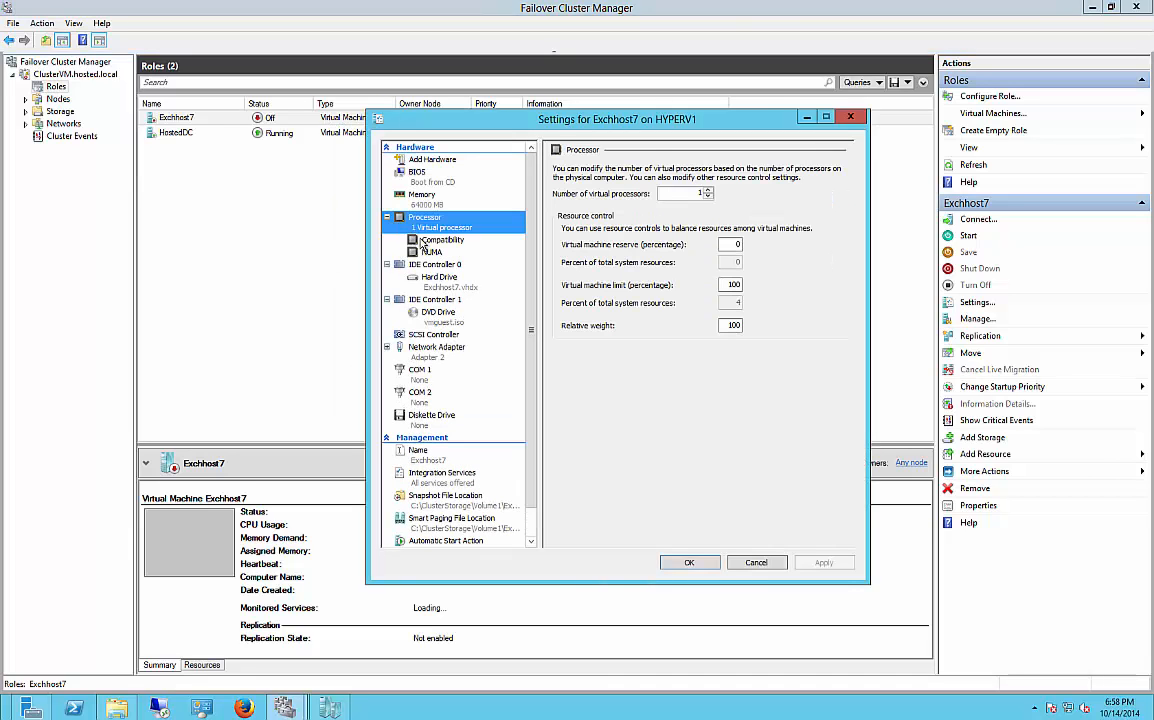
pyautogui.click(447, 240)
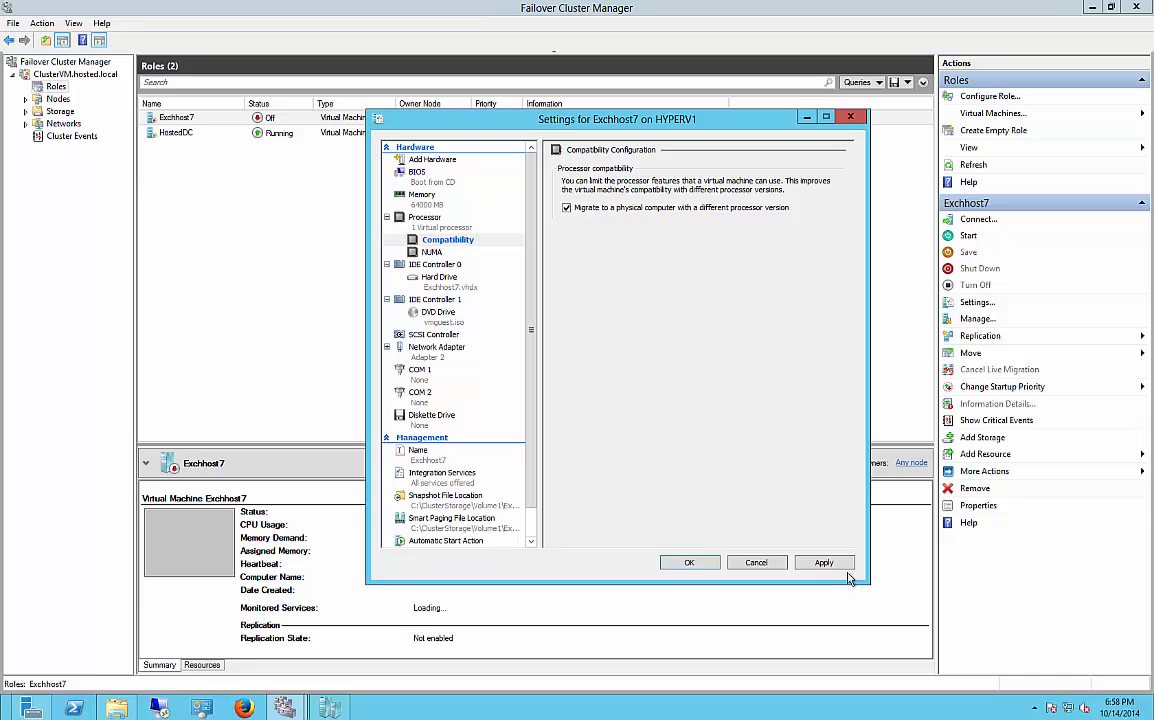
pyautogui.click(689, 562)
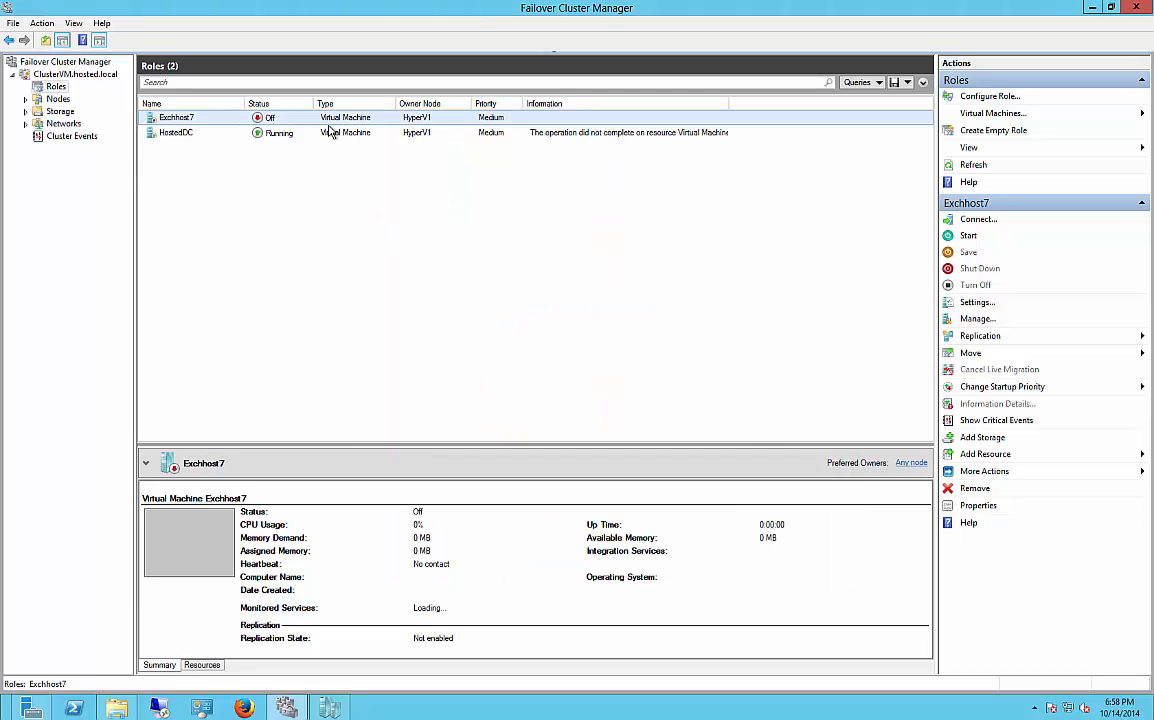
# Start the Exchhost7 virtual machine again and close its console window
pyautogui.rightClick(176, 117)
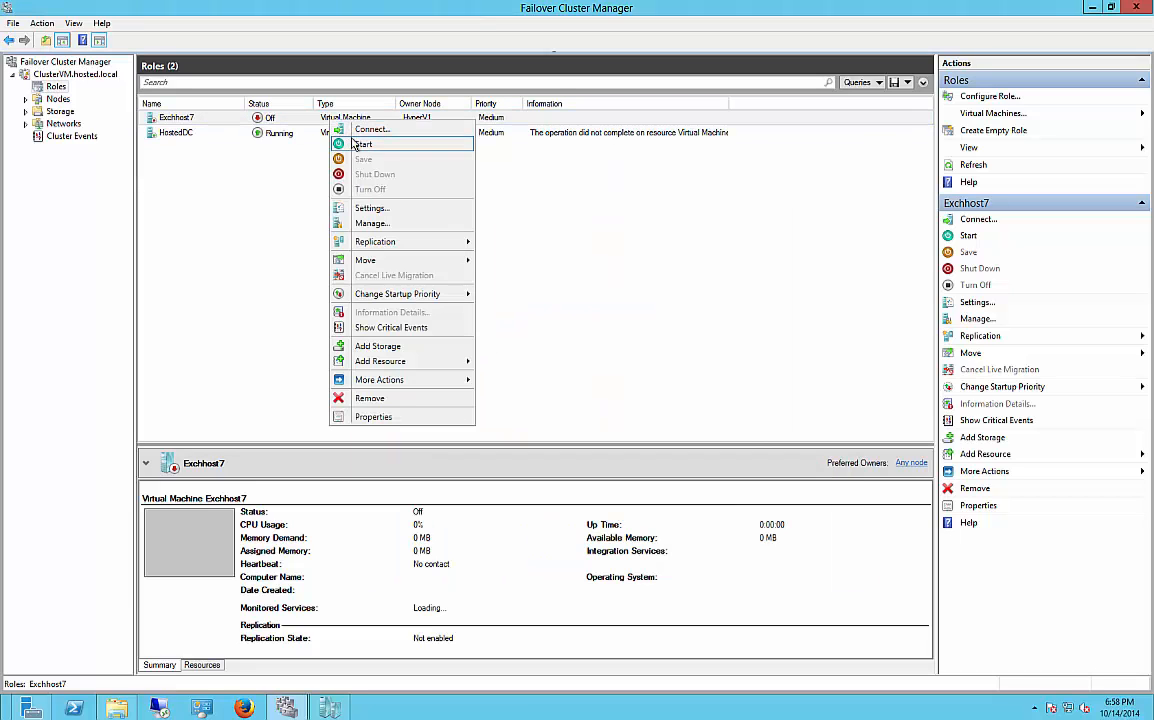
pyautogui.click(363, 144)
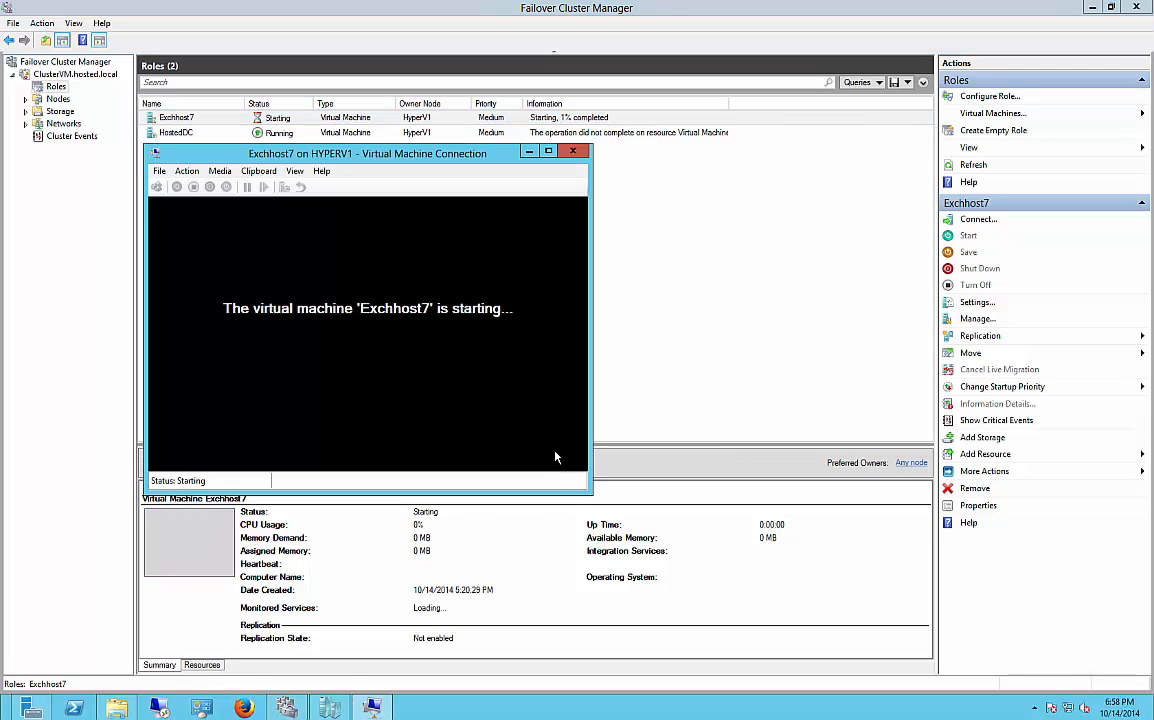
pyautogui.moveTo(582, 487)
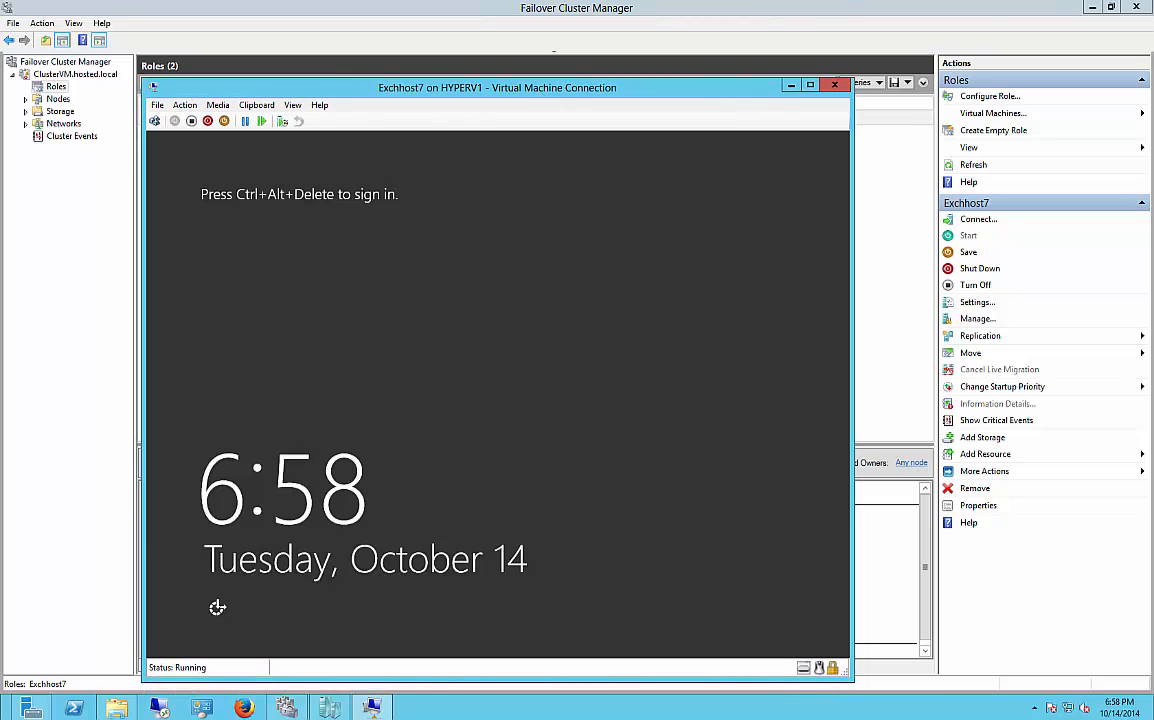
pyautogui.click(834, 84)
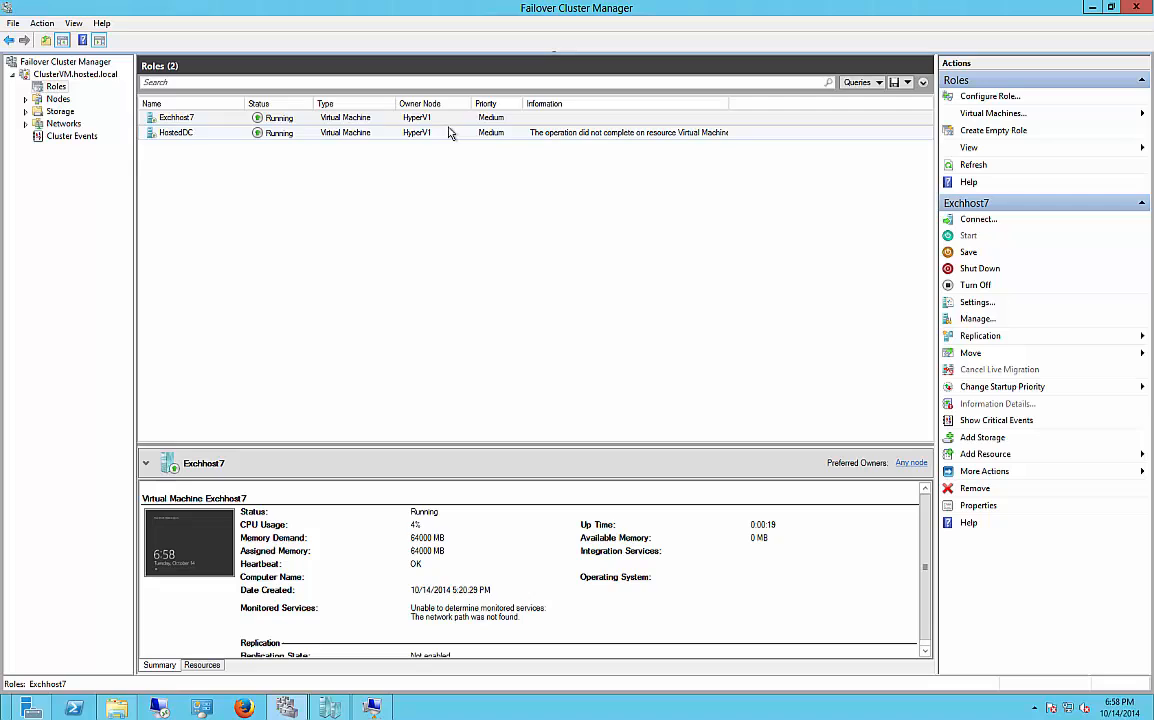
# Live-migrate the running Exchhost7 to the HyperV2 node through Select Node
pyautogui.rightClick(175, 132)
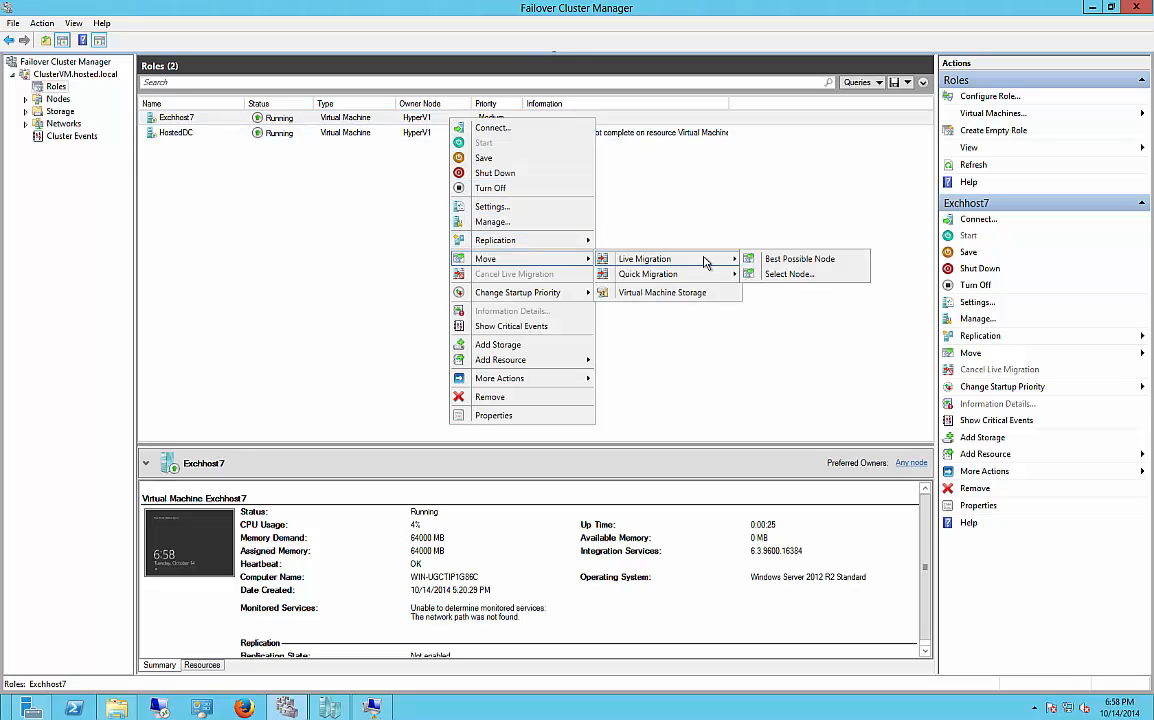
pyautogui.click(789, 274)
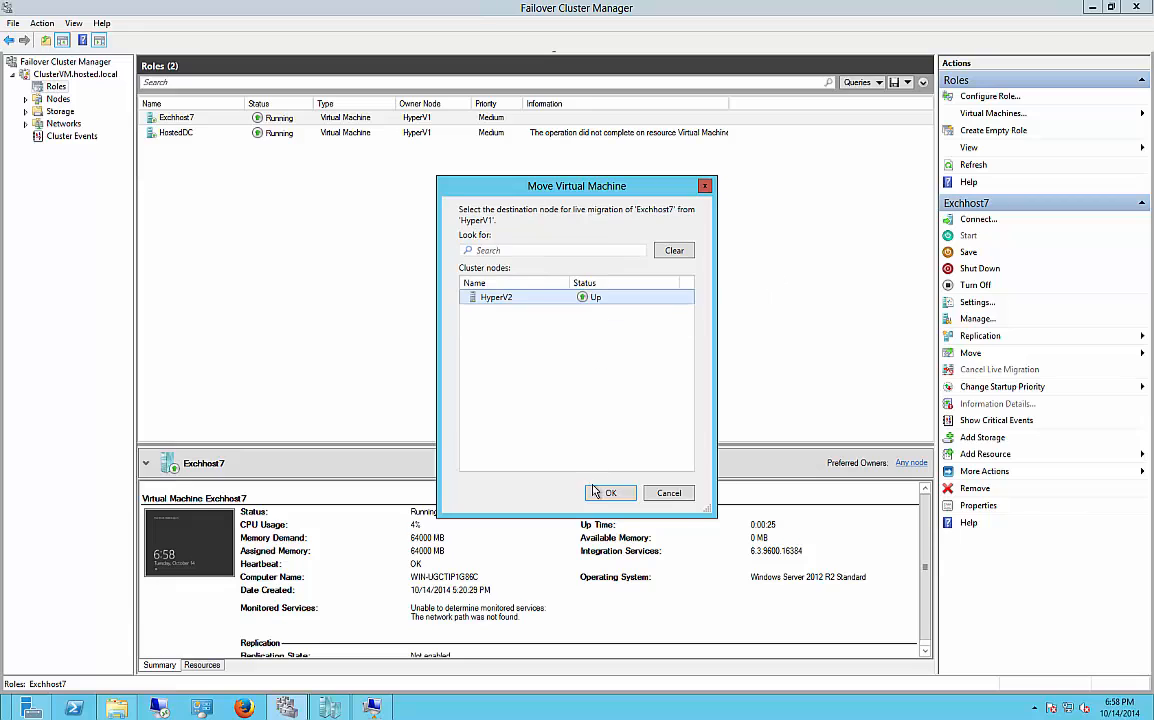
pyautogui.click(610, 492)
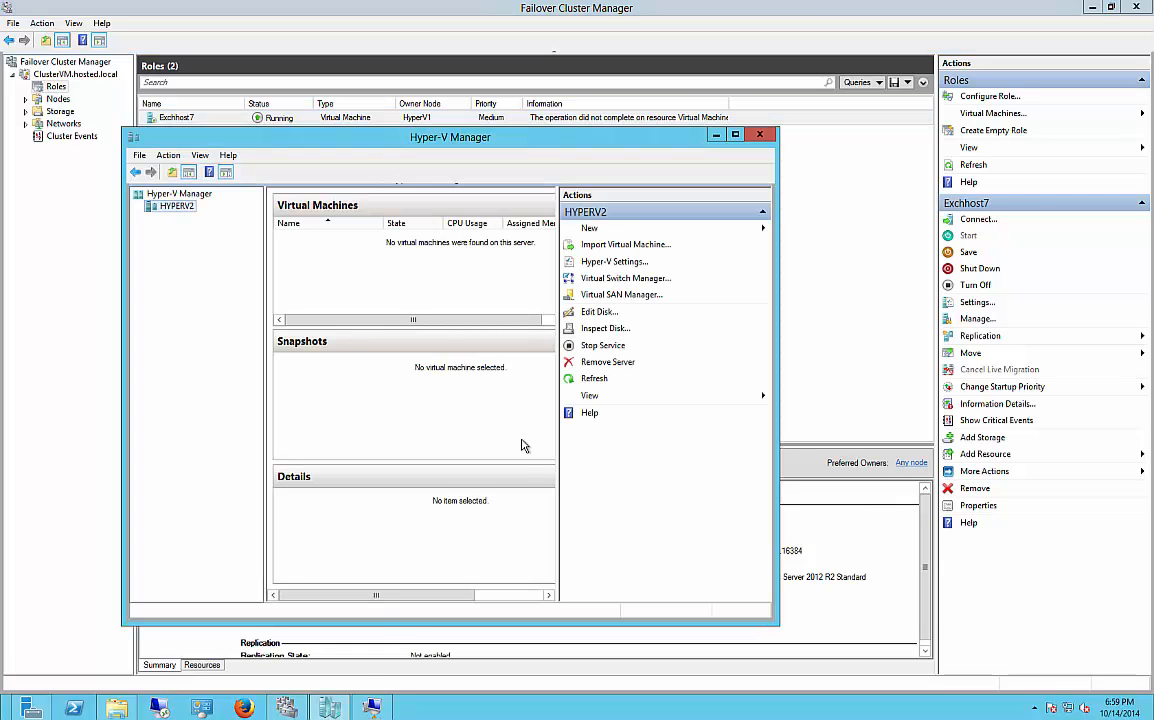
pyautogui.moveTo(625, 278)
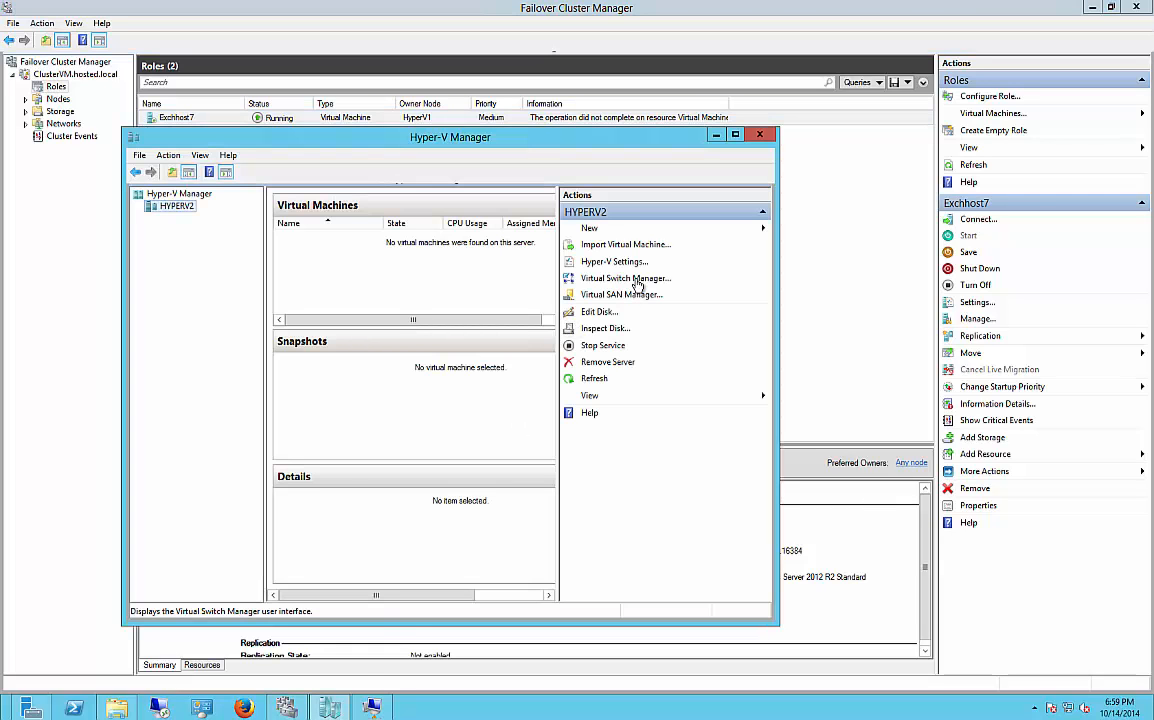
# Rename HYPERV2's first Intel Gigabit external switch to 'Adapter 1' in Virtual Switch Manager
pyautogui.click(625, 278)
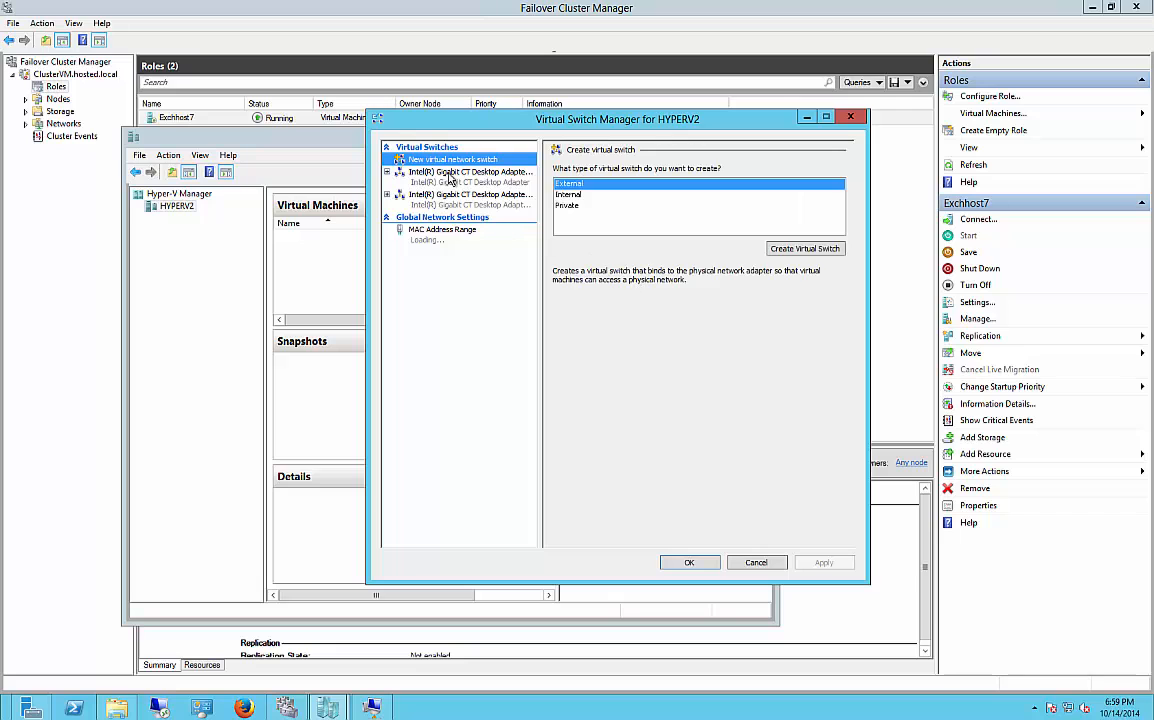
pyautogui.click(470, 172)
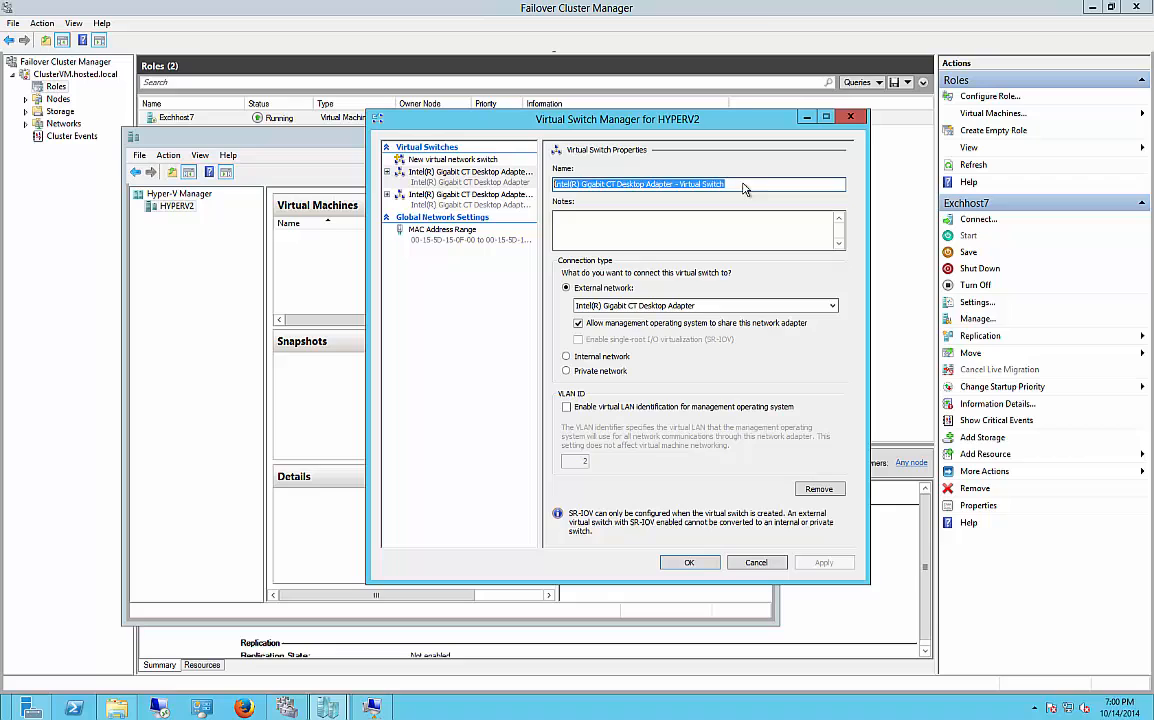
pyautogui.write('Adapter 1')
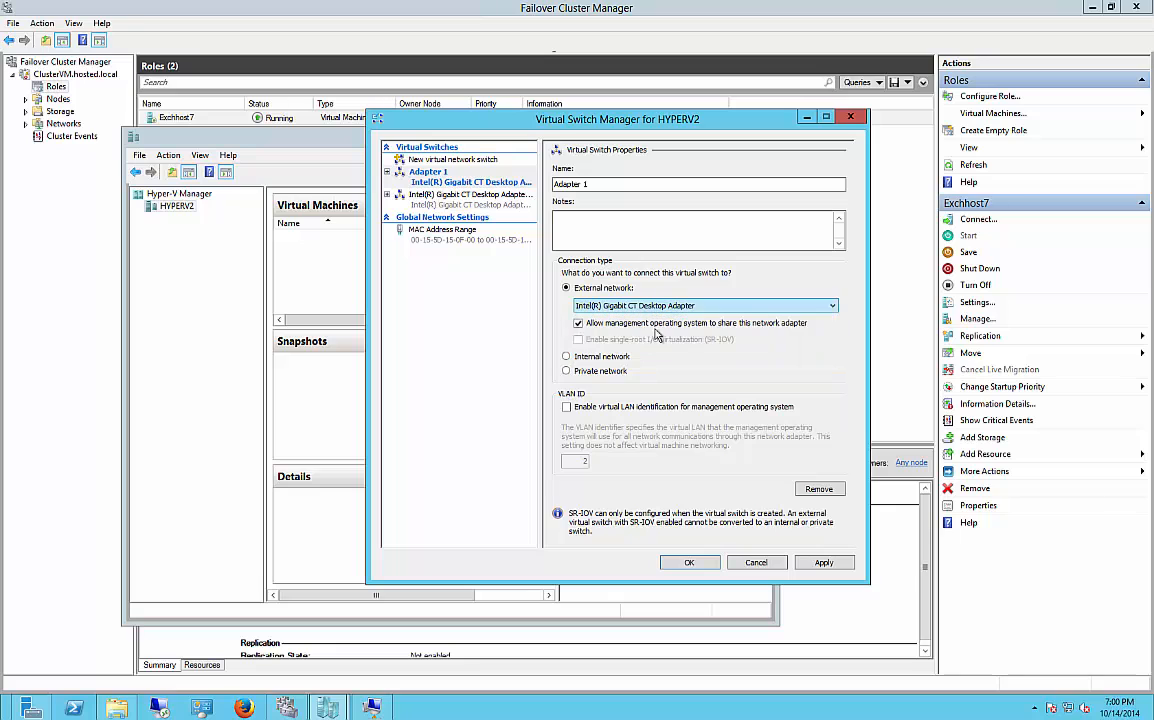
pyautogui.click(688, 562)
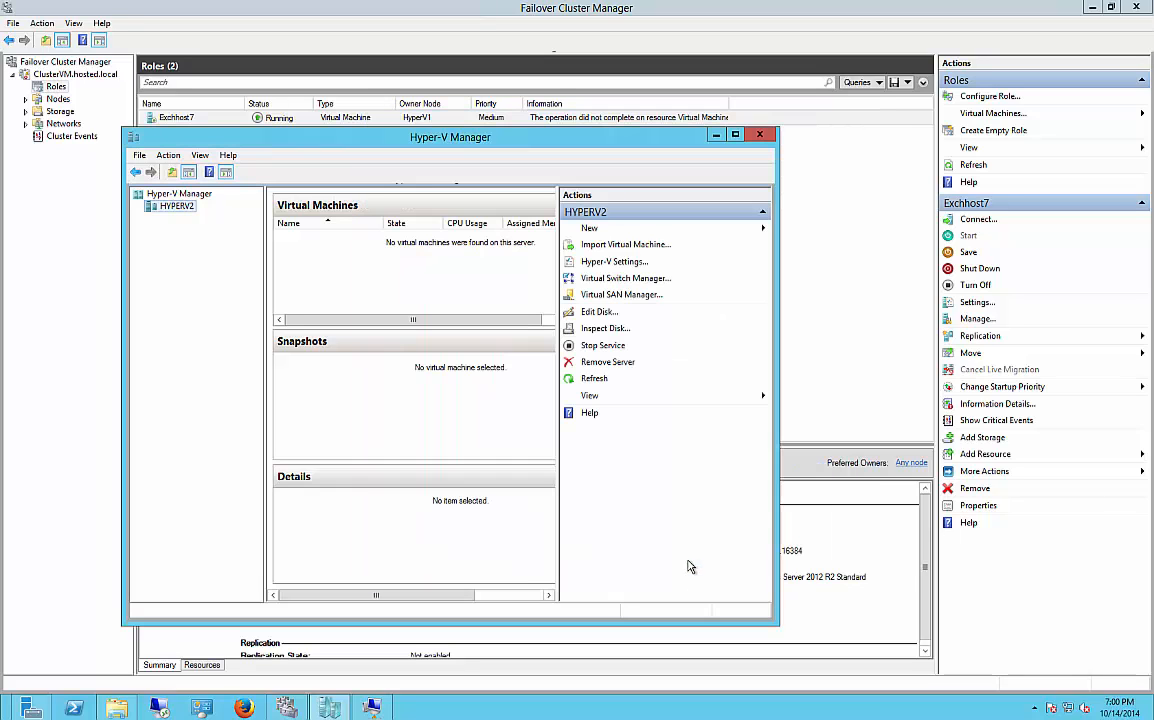
# Rename the second external virtual switch to 'Adapter 2' in Virtual Switch Manager
pyautogui.click(614, 261)
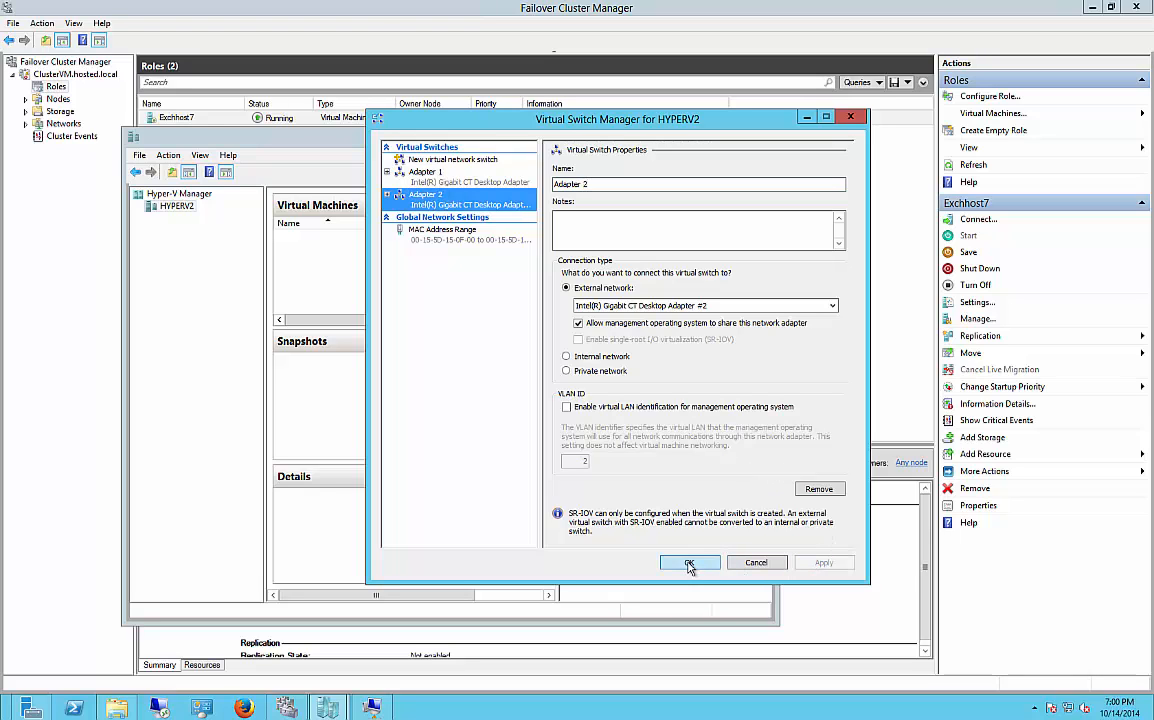
pyautogui.click(689, 562)
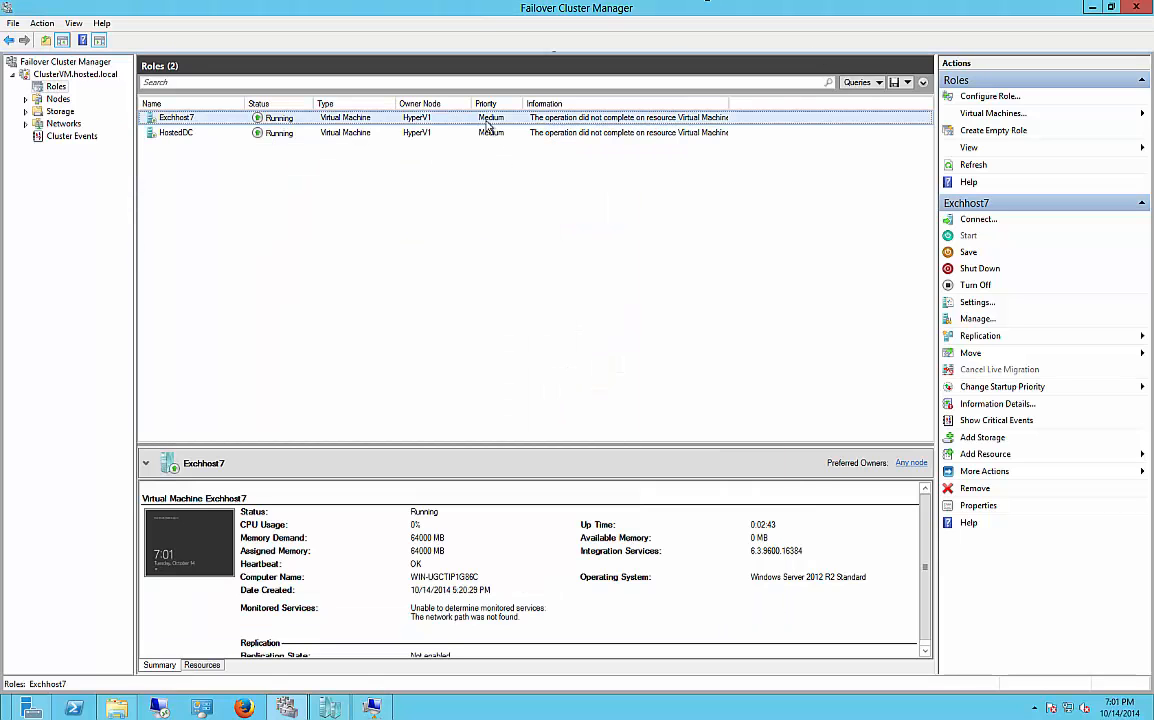
pyautogui.rightClick(176, 117)
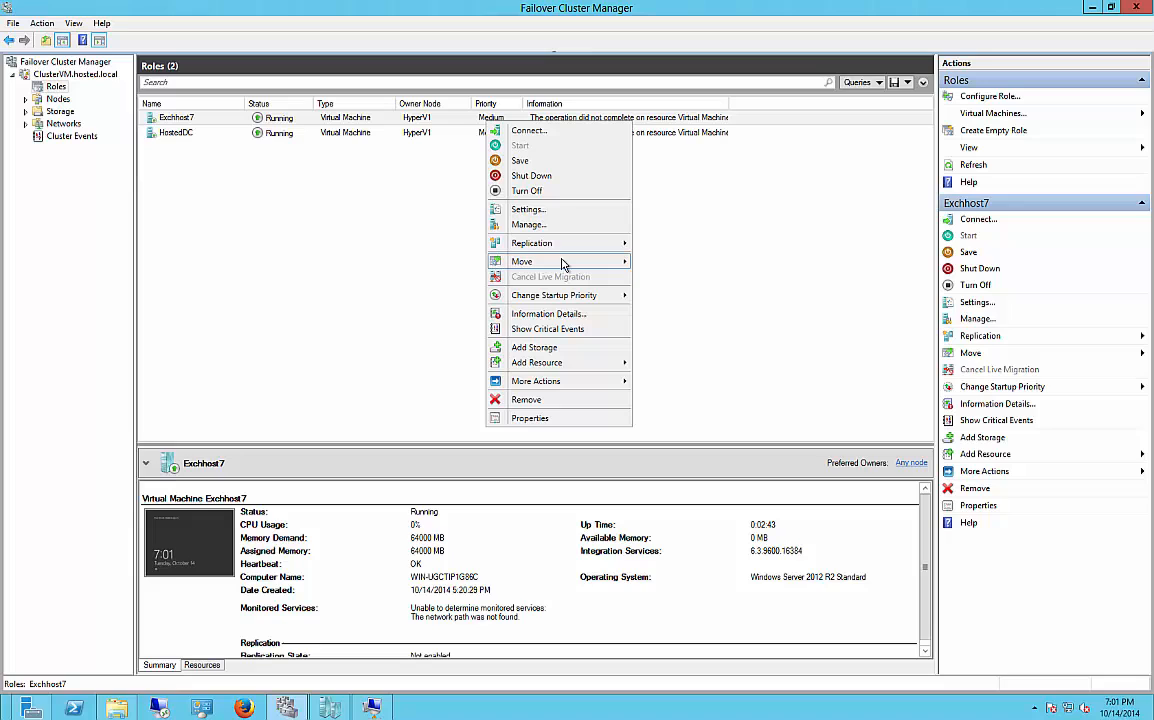
pyautogui.click(745, 316)
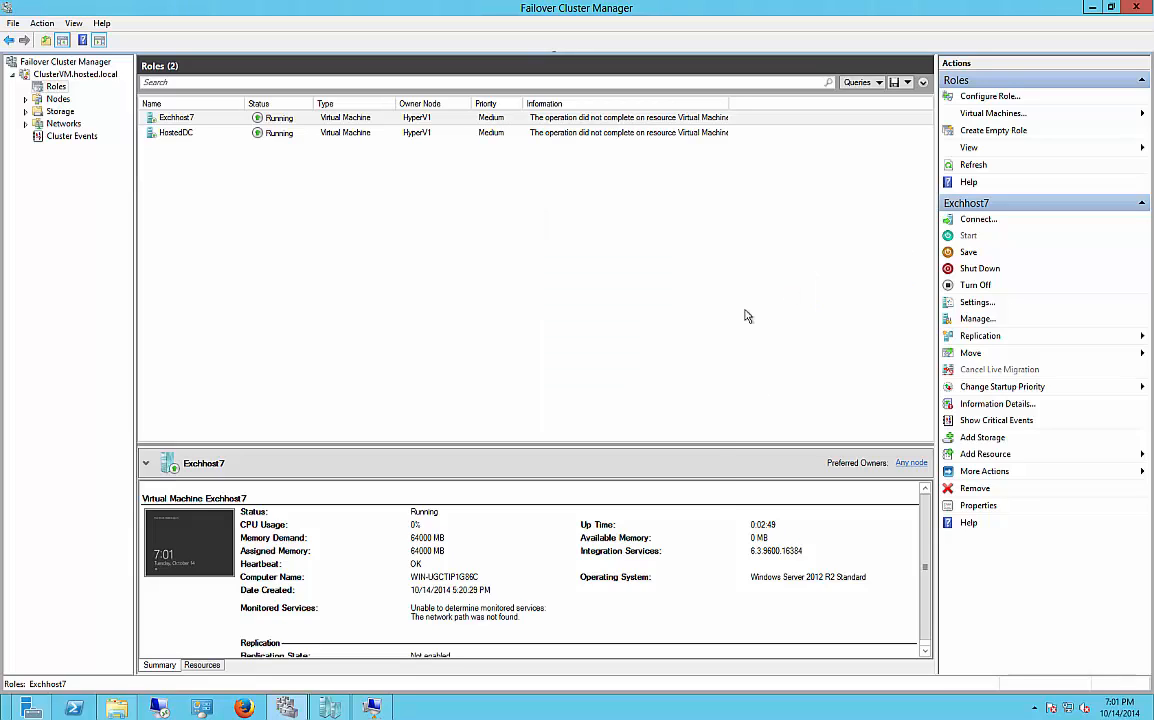